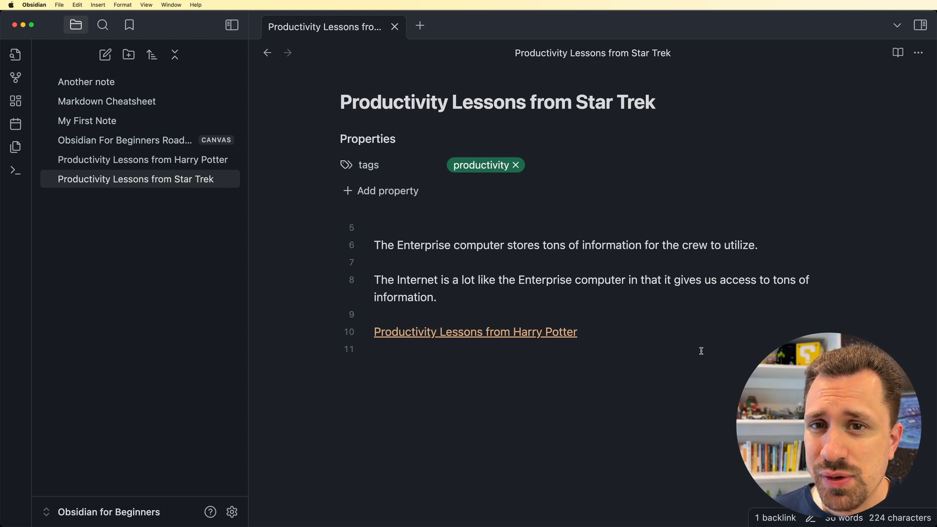
# - Create Productivity and Pop Culture folders in the vault and open the Harry Potter note
pyautogui.click(484, 165)
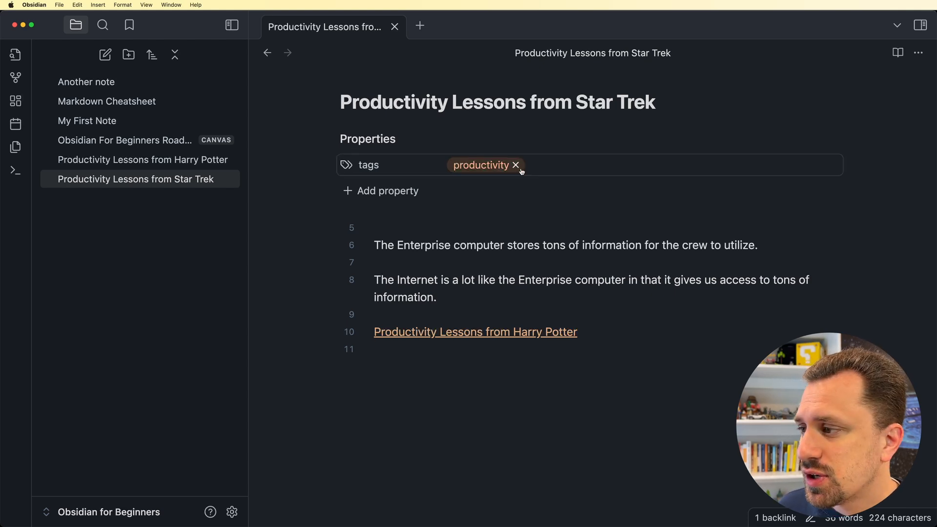
pyautogui.moveTo(128, 54)
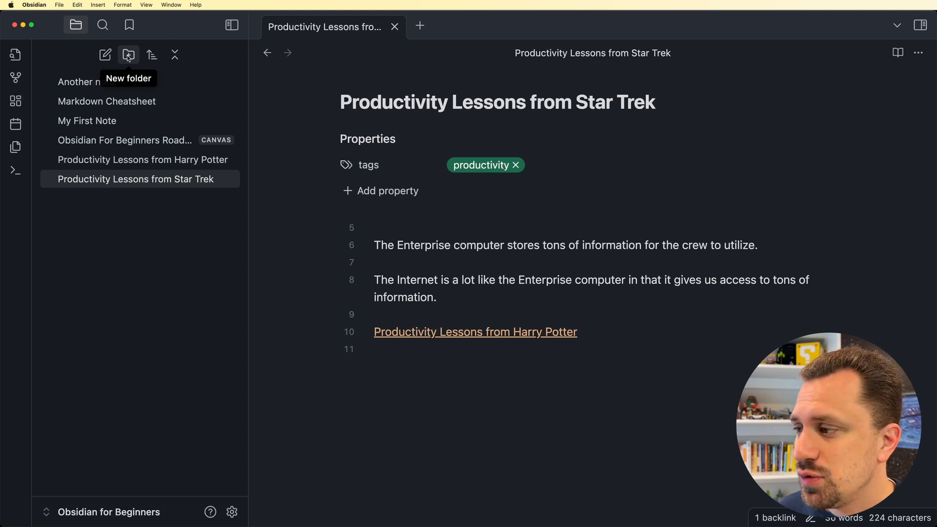
pyautogui.click(128, 54)
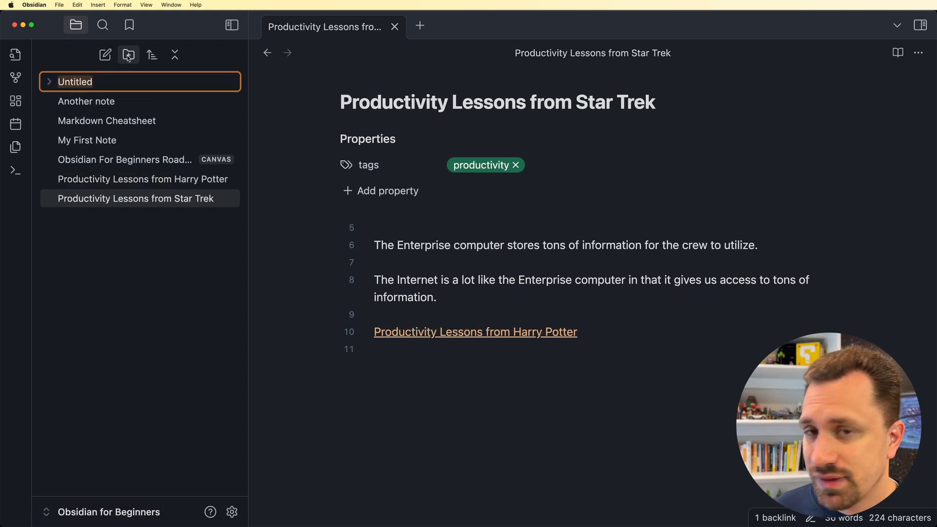
pyautogui.write('Productivity')
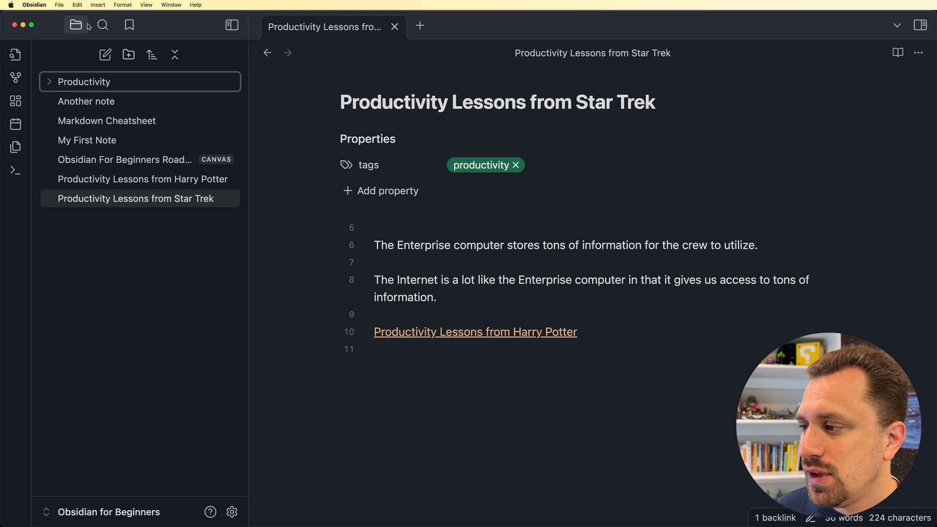
pyautogui.click(128, 55)
pyautogui.write('Pop Culture')
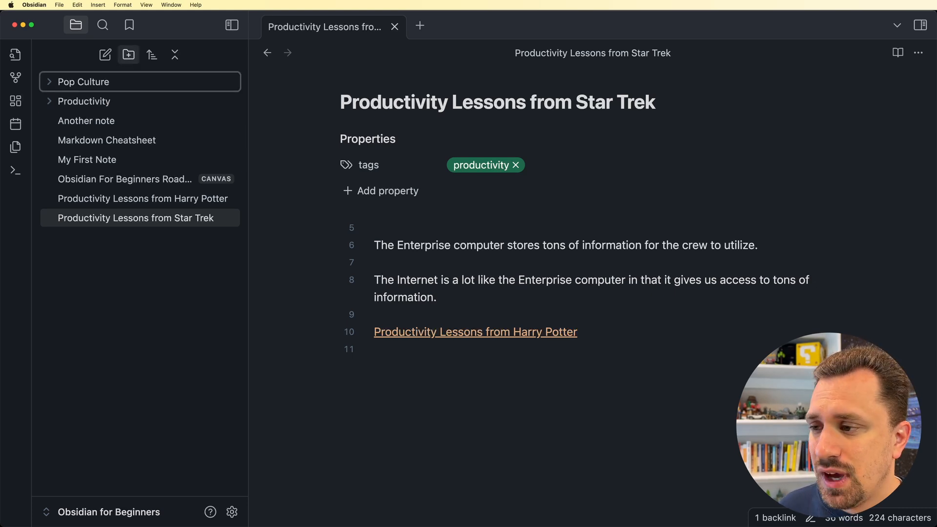
pyautogui.click(142, 198)
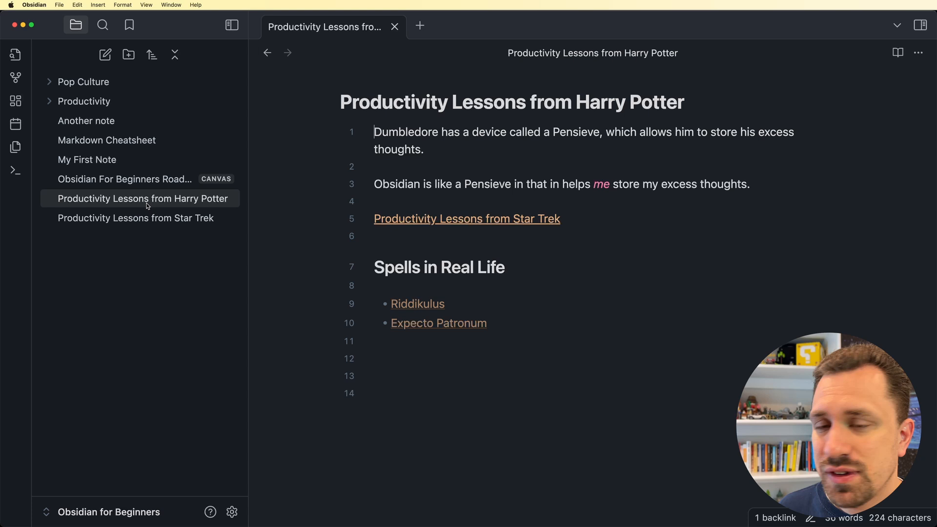
# - Return to the Star Trek note and start renaming the Pop Culture folder
pyautogui.click(135, 218)
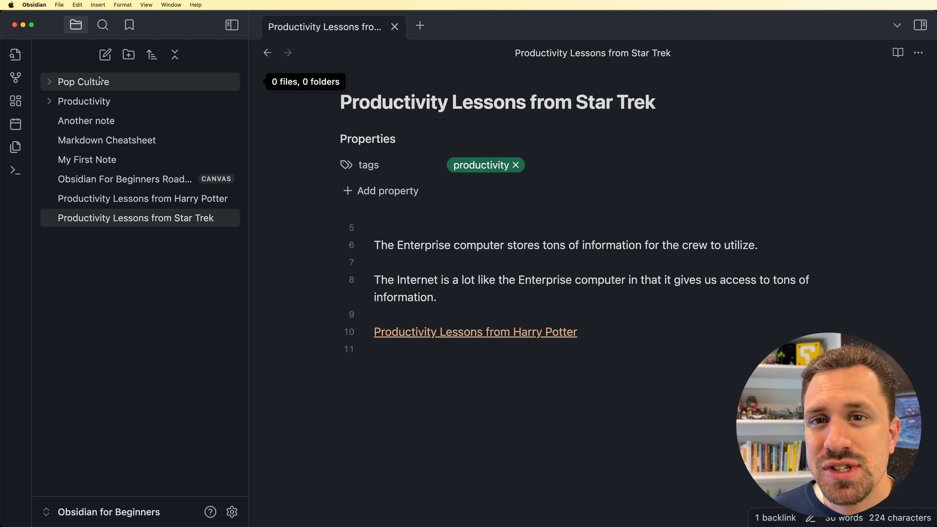
pyautogui.click(374, 227)
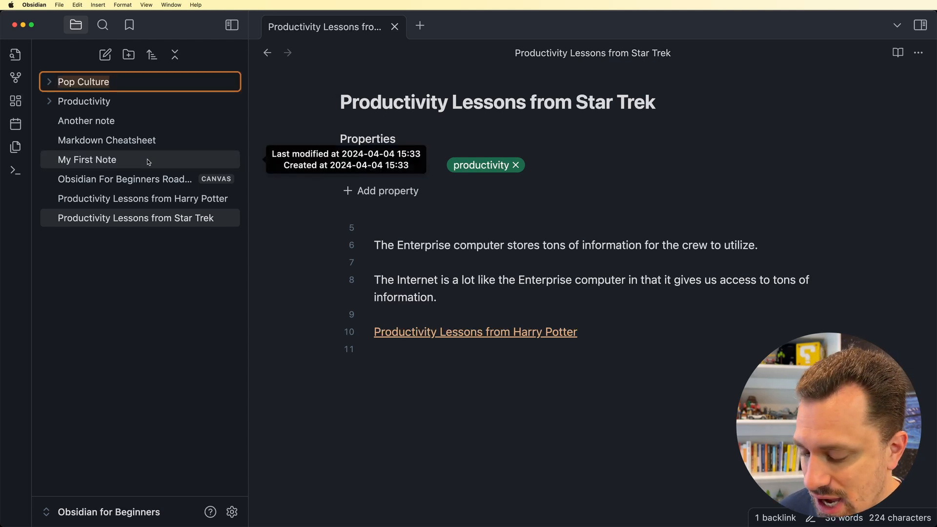
# - Rename the folder to 2024, delete Productivity, and check the new-note folder in Files and links settings
pyautogui.write('202')
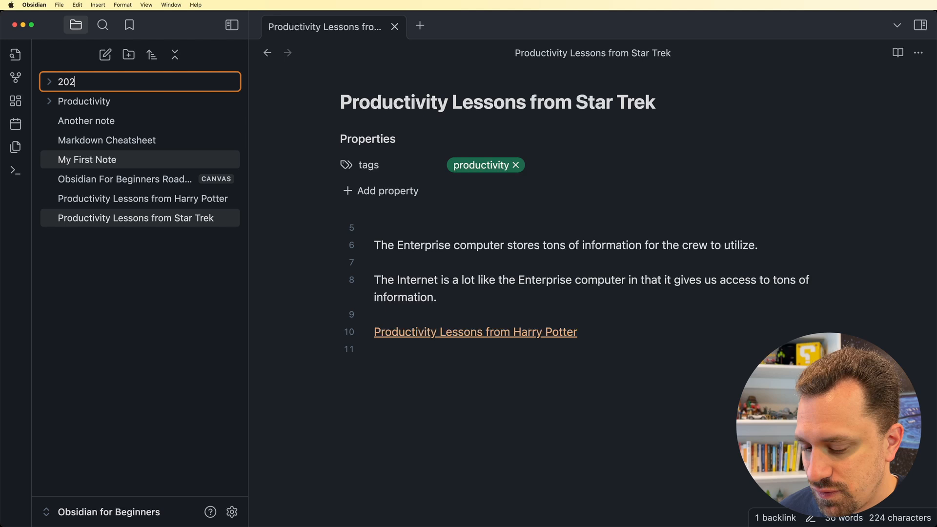
pyautogui.rightClick(84, 100)
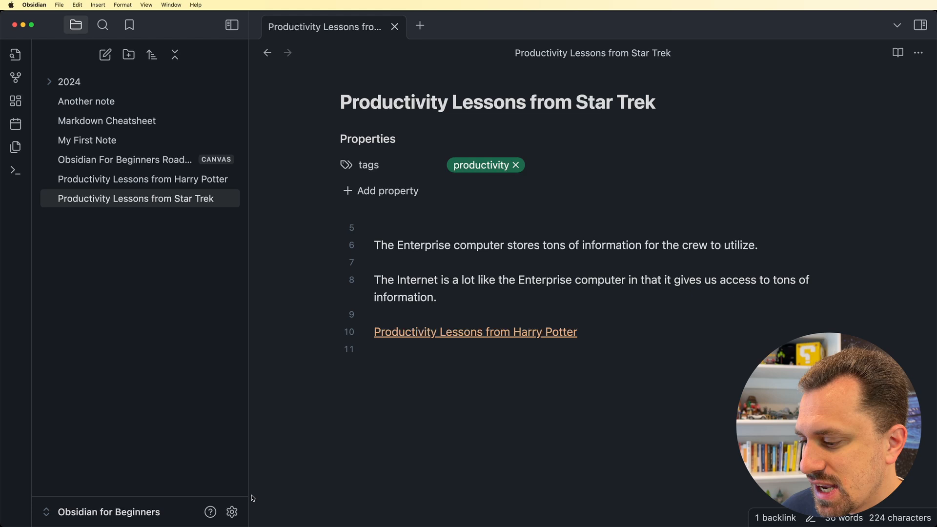
pyautogui.click(232, 511)
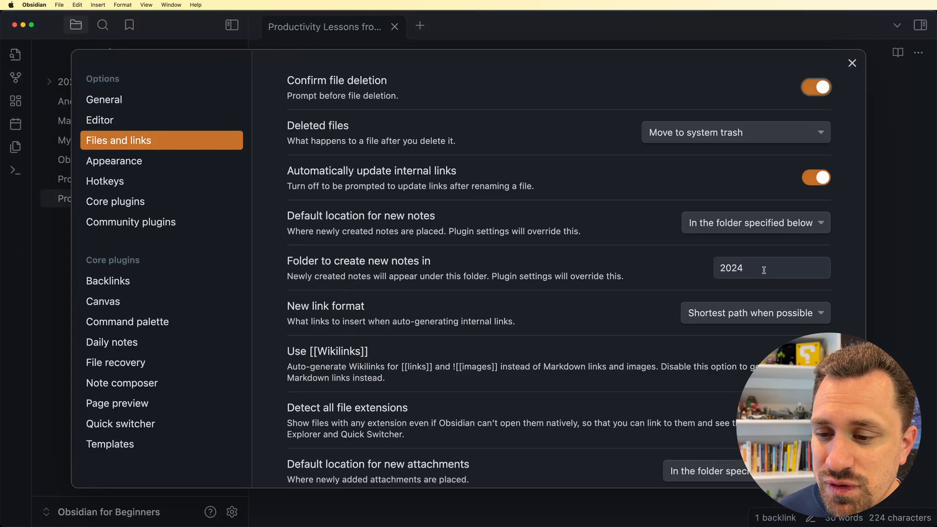
pyautogui.click(771, 268)
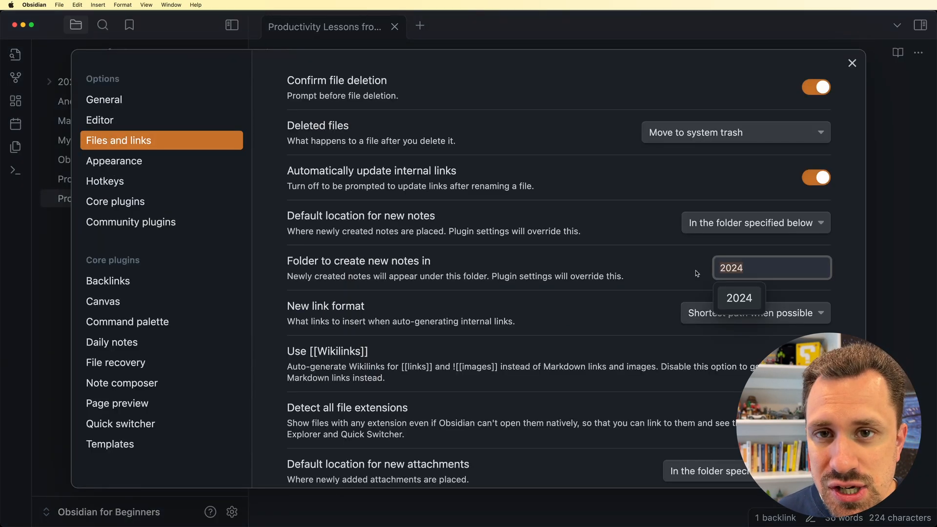
pyautogui.scroll(-3)
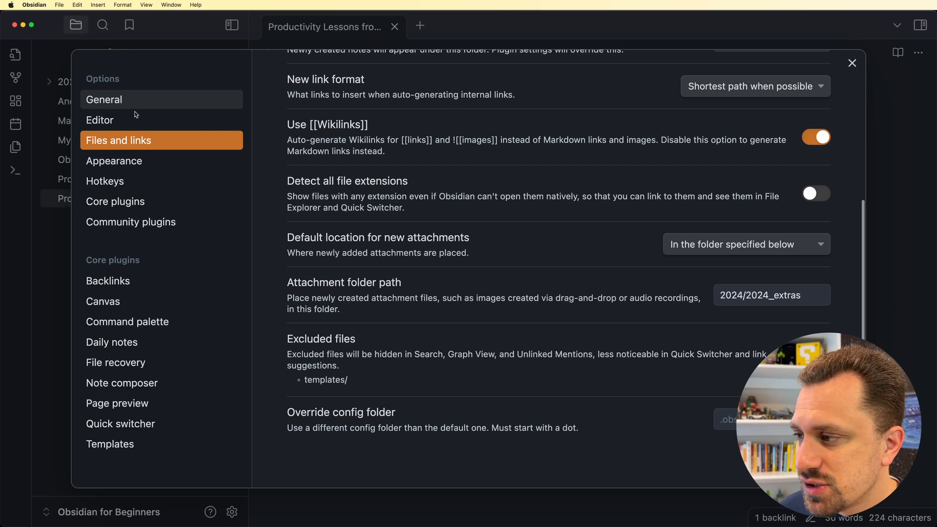
pyautogui.click(852, 63)
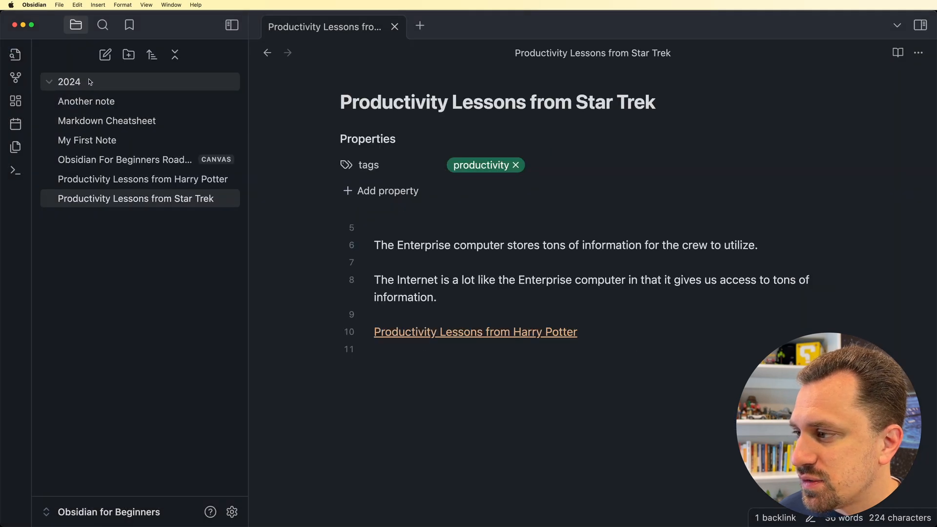
# - Create a 2024_extras subfolder inside 2024 and return to the vault settings
pyautogui.rightClick(70, 82)
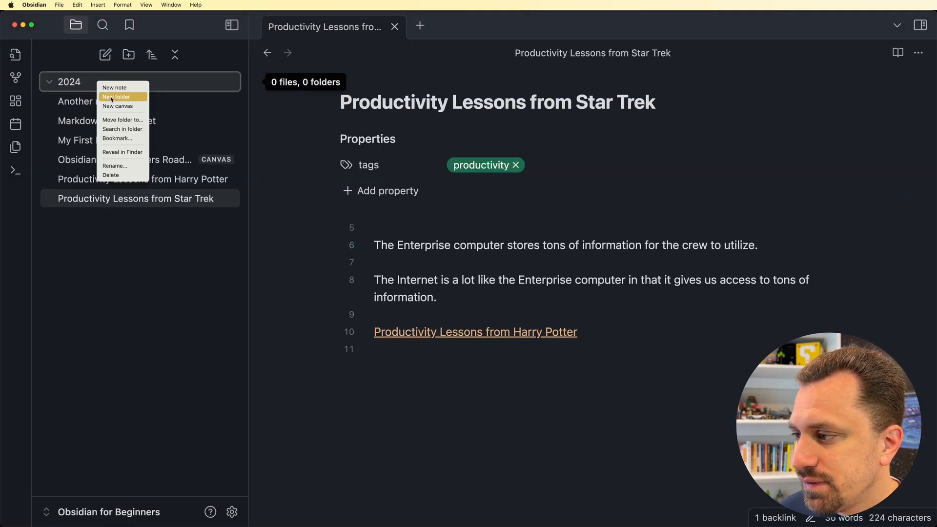
pyautogui.click(116, 97)
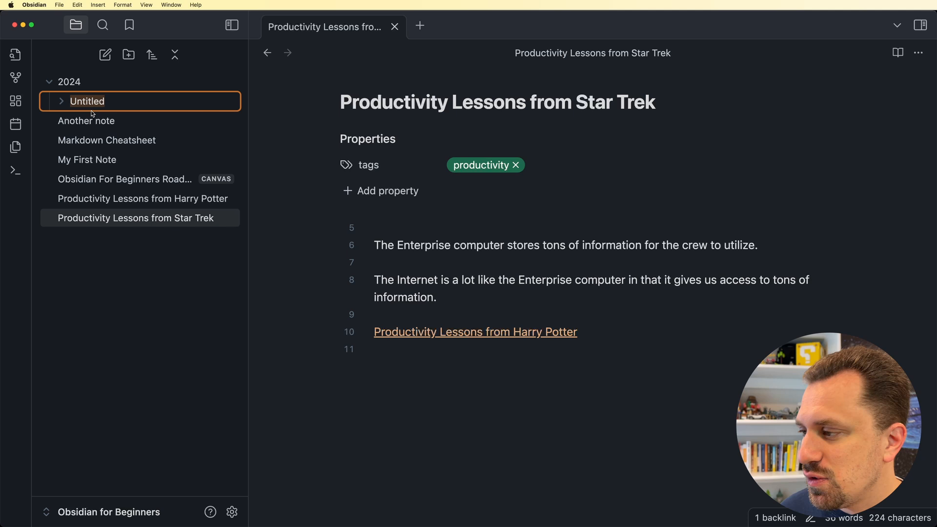
pyautogui.write('2024')
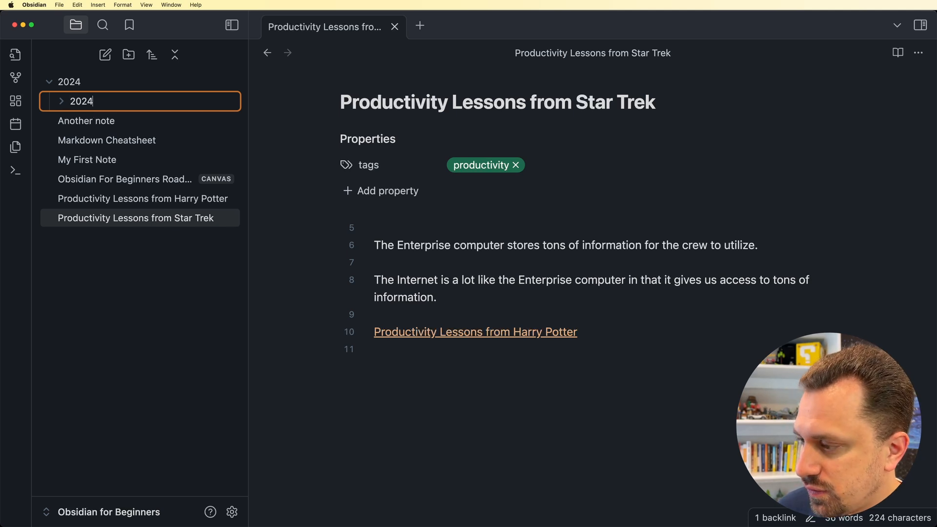
pyautogui.write('_extras')
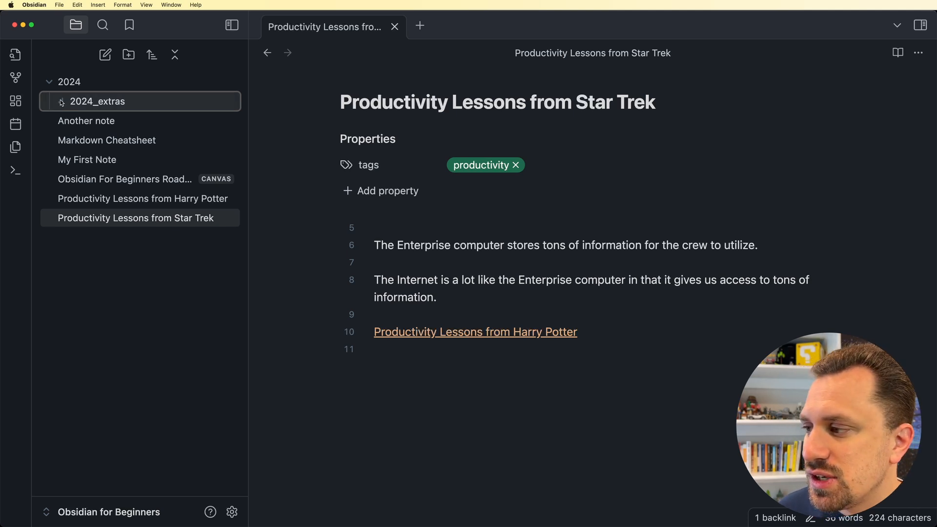
pyautogui.click(61, 101)
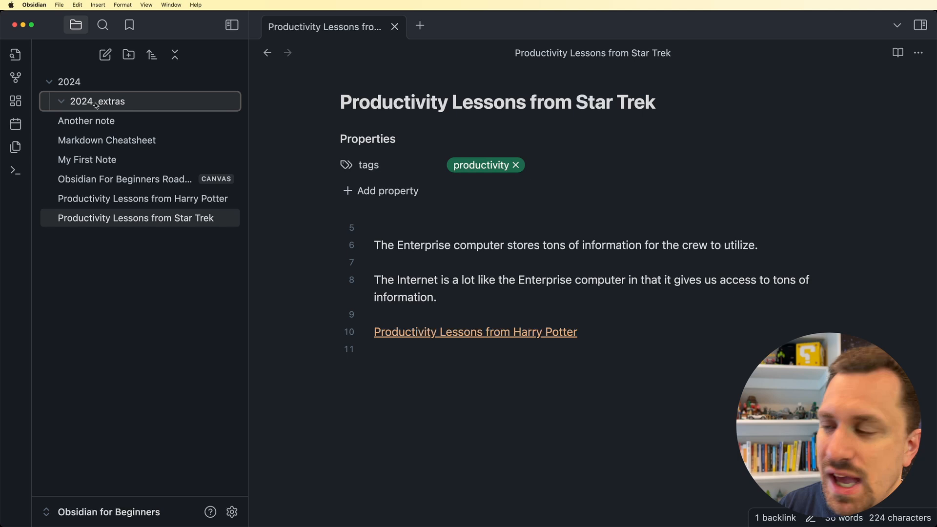
pyautogui.click(232, 511)
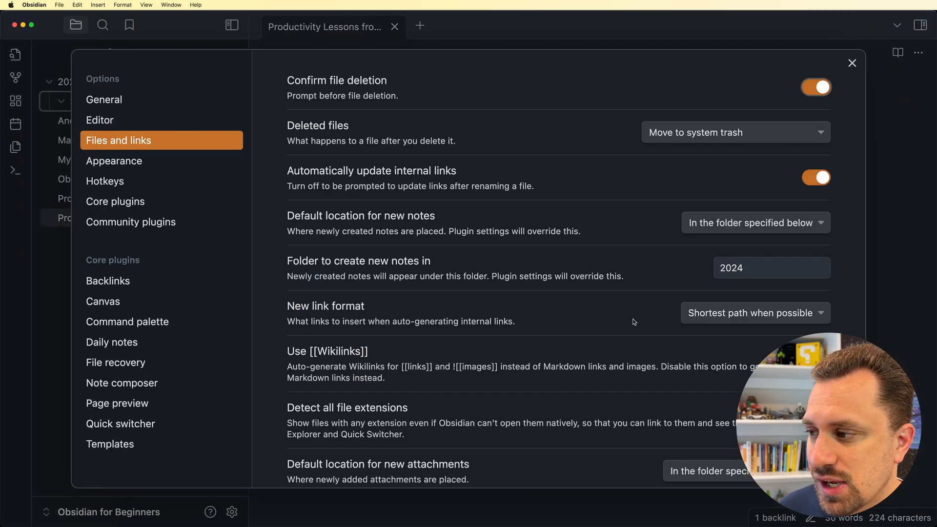
# - Close settings, open Another note from the 2024 folder and collapse the folder
pyautogui.scroll(-3)
pyautogui.write('2024/2024')
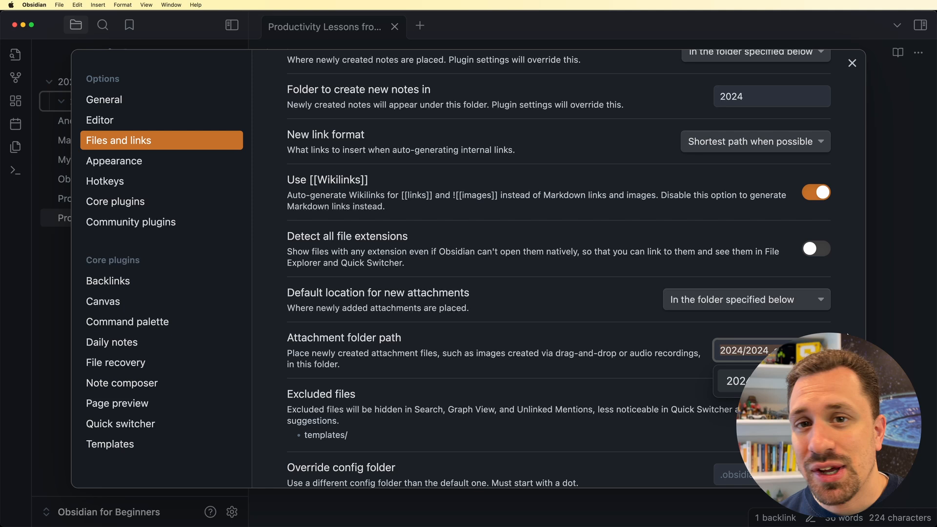
pyautogui.click(852, 63)
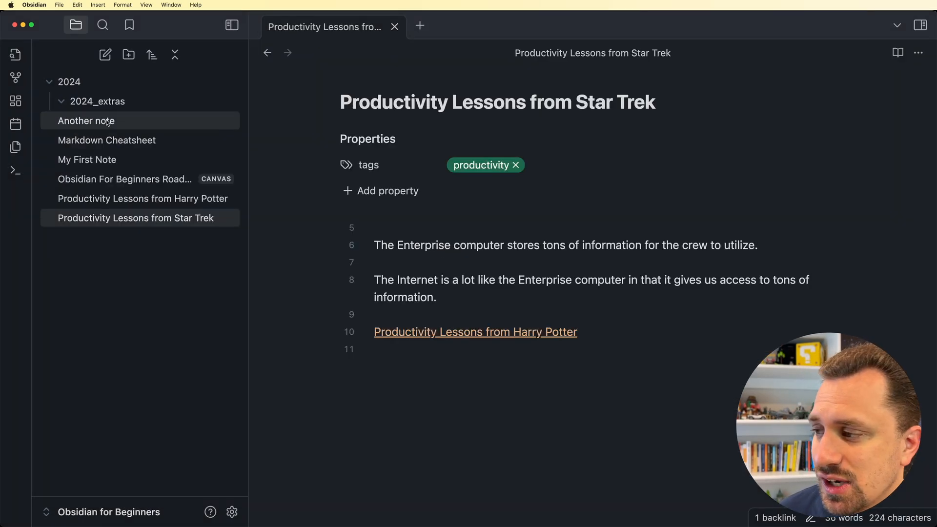
pyautogui.click(85, 121)
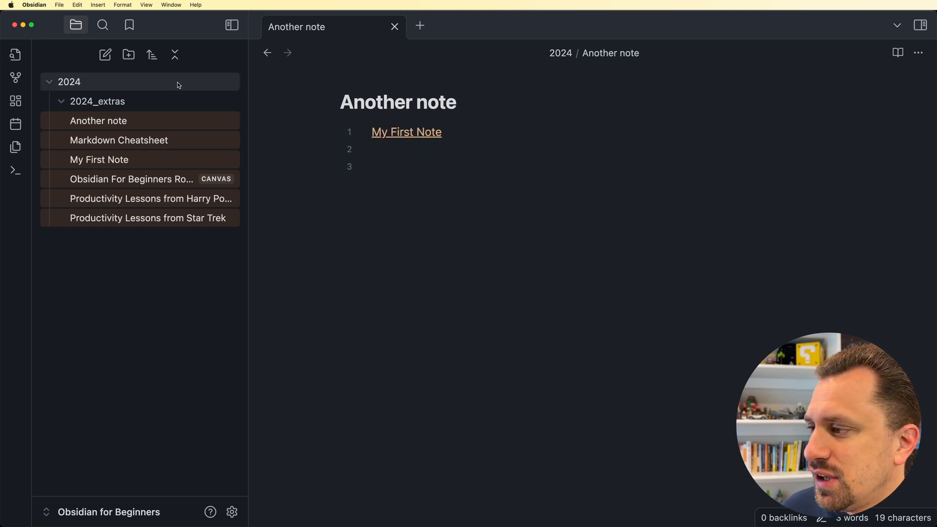
pyautogui.click(48, 82)
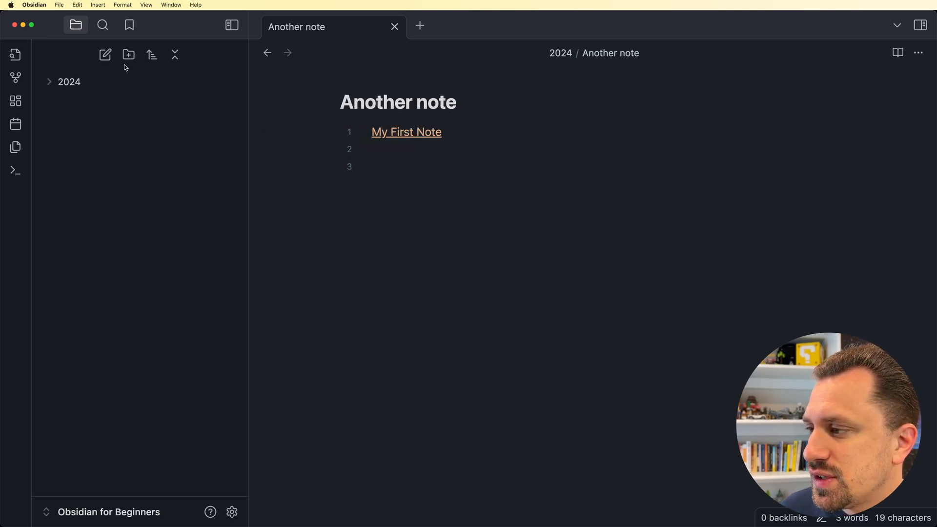
# - Create _templates and _utilities folders and move Markdown Cheatsheet into _utilities
pyautogui.click(128, 54)
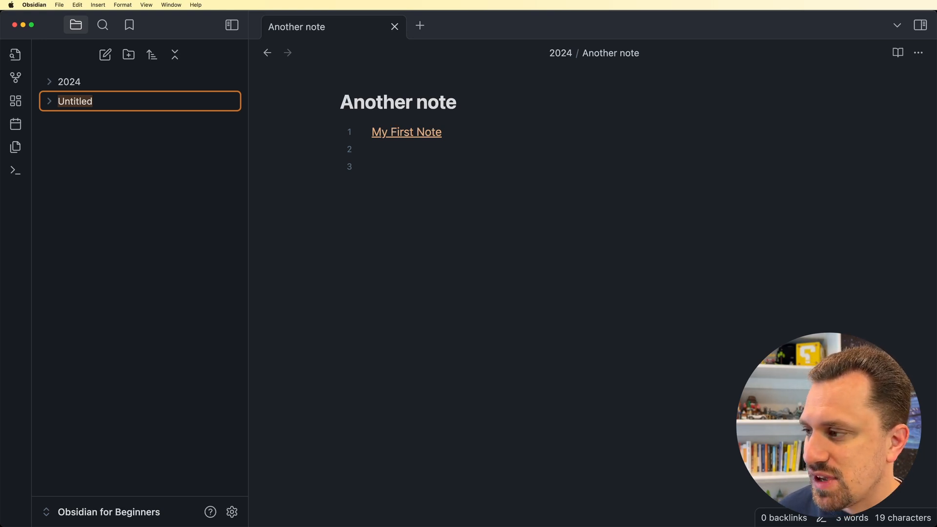
pyautogui.write('_templates')
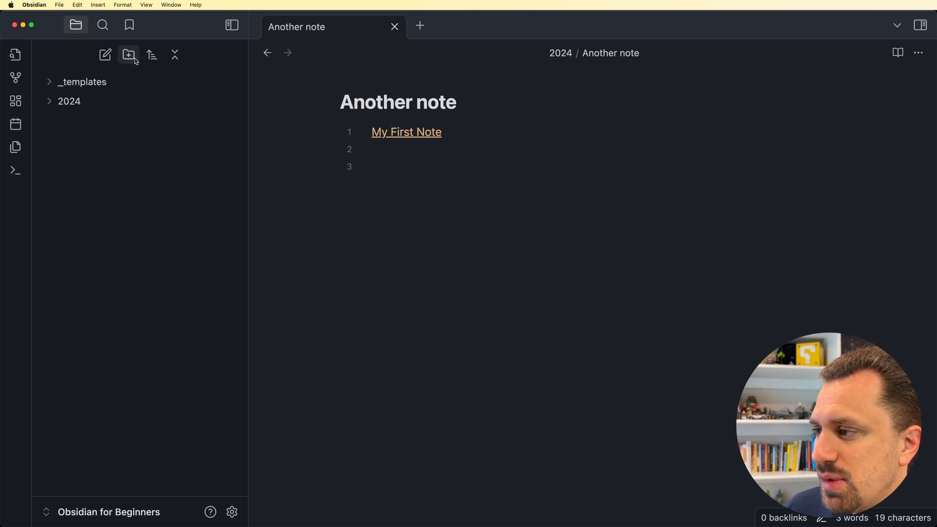
pyautogui.click(128, 54)
pyautogui.write('_utilities')
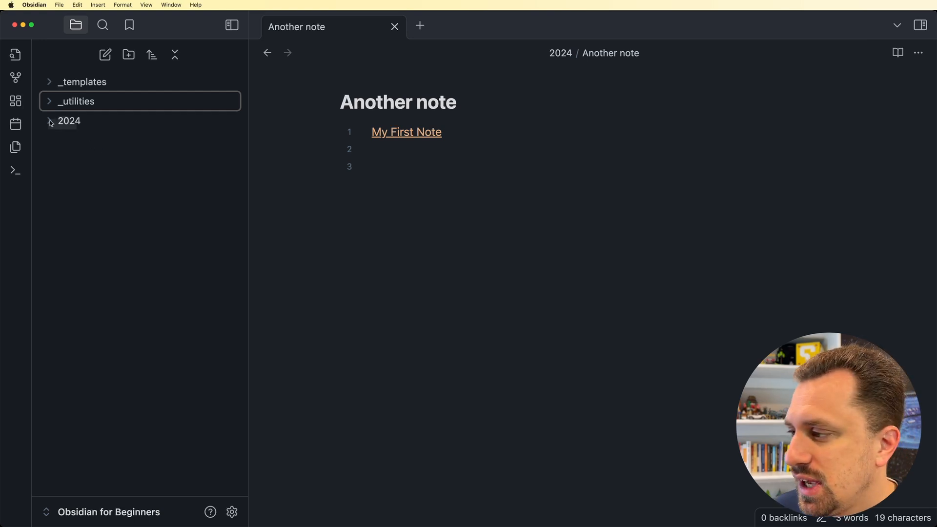
pyautogui.click(69, 121)
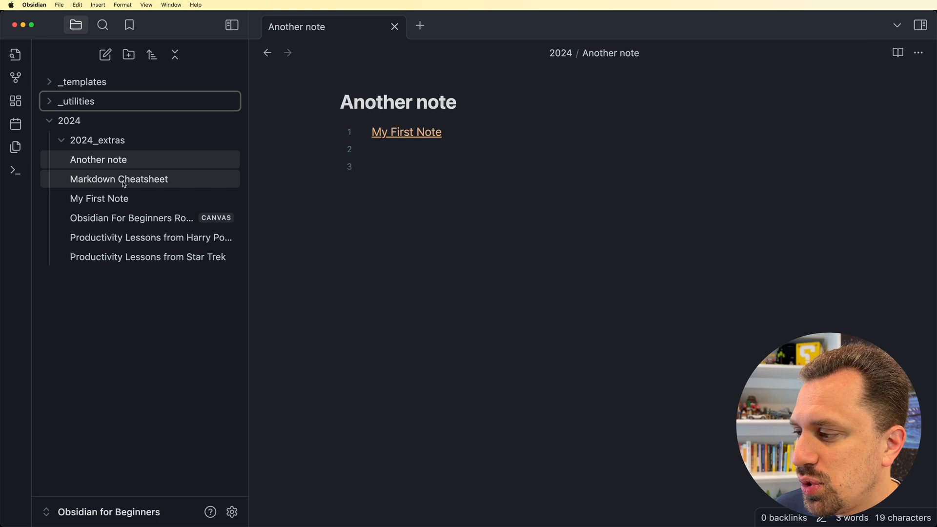
pyautogui.click(118, 179)
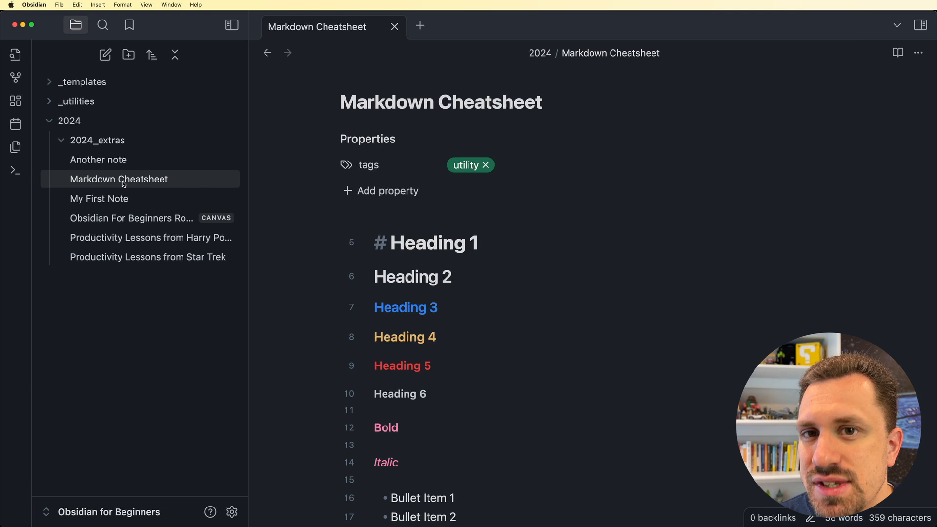
pyautogui.moveTo(119, 178); pyautogui.dragTo(82, 82)
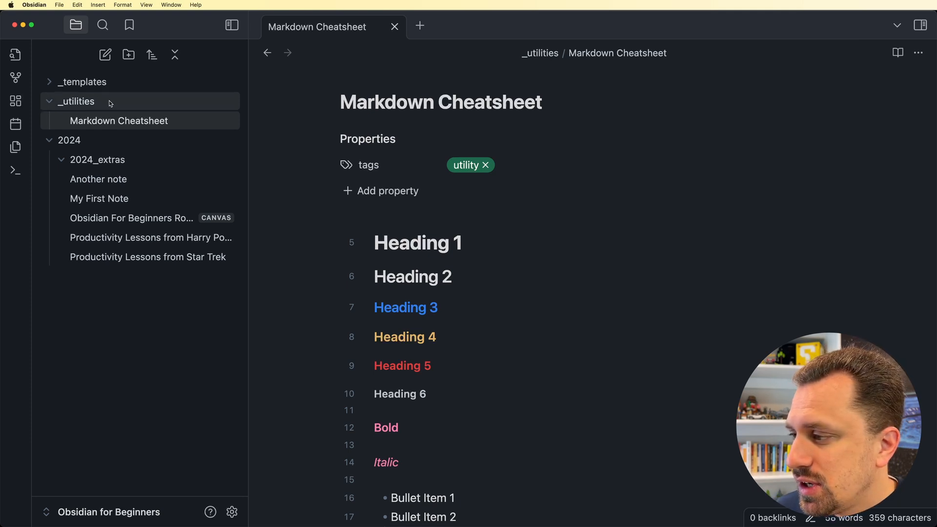
# - Add an inline #pop_culture tag at the end of the Star Trek productivity note
pyautogui.click(147, 257)
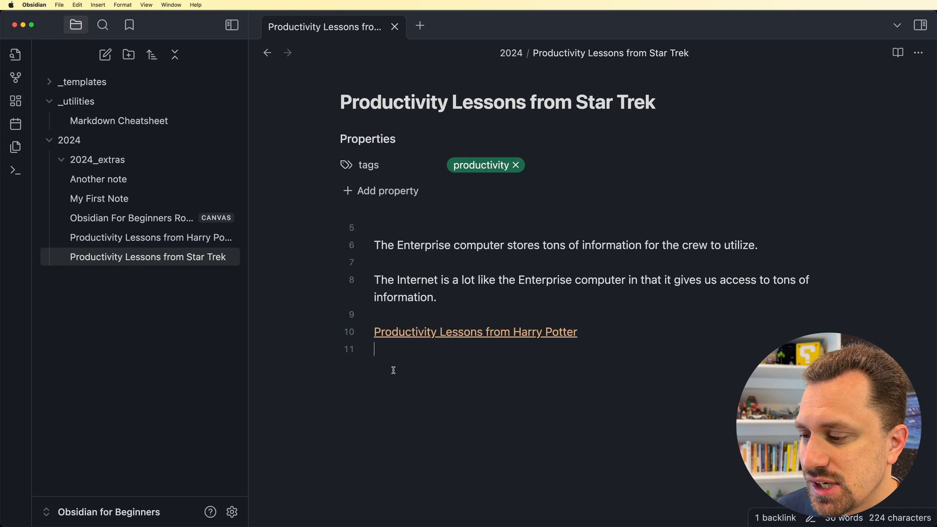
pyautogui.write('#')
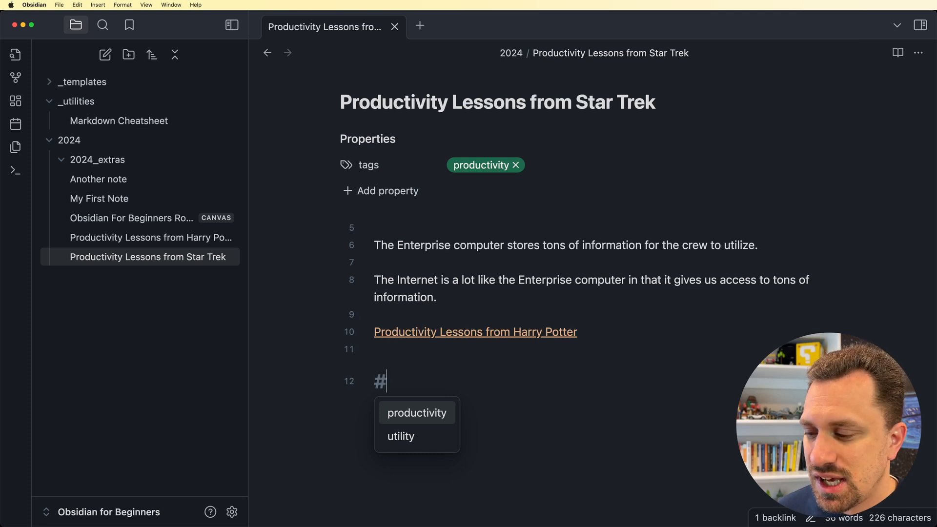
pyautogui.write('pop_culture')
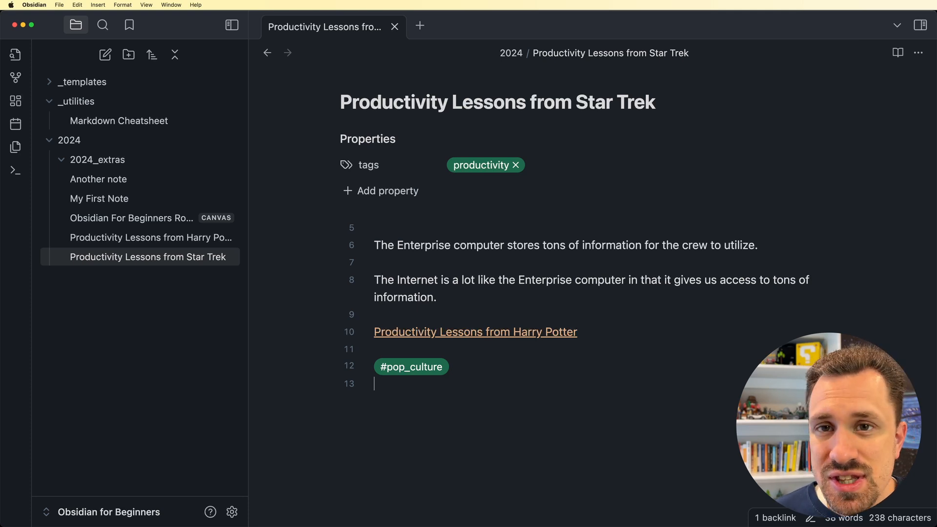
pyautogui.click(480, 164)
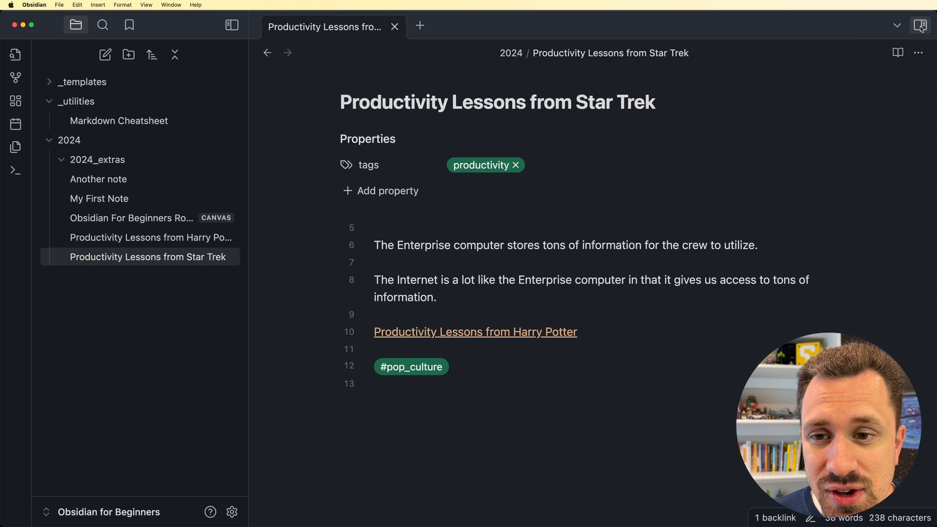
# - Show the Tags pane, tag the Harry Potter note #pop_culture #productivity, and list notes tagged productivity
pyautogui.click(921, 25)
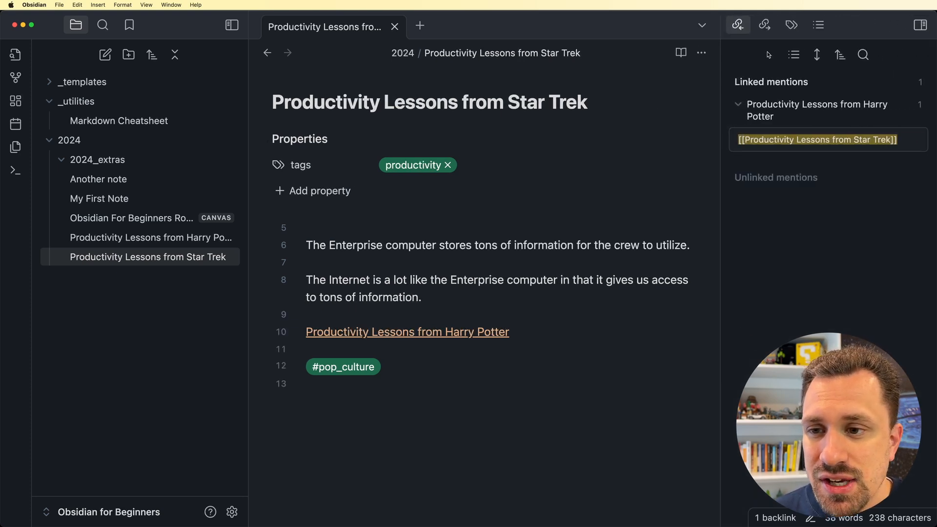
pyautogui.moveTo(791, 25)
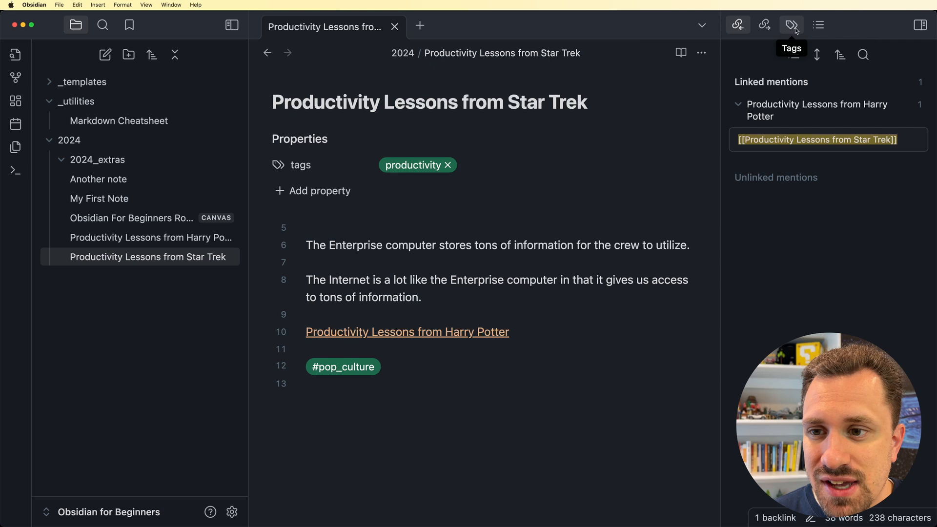
pyautogui.click(791, 25)
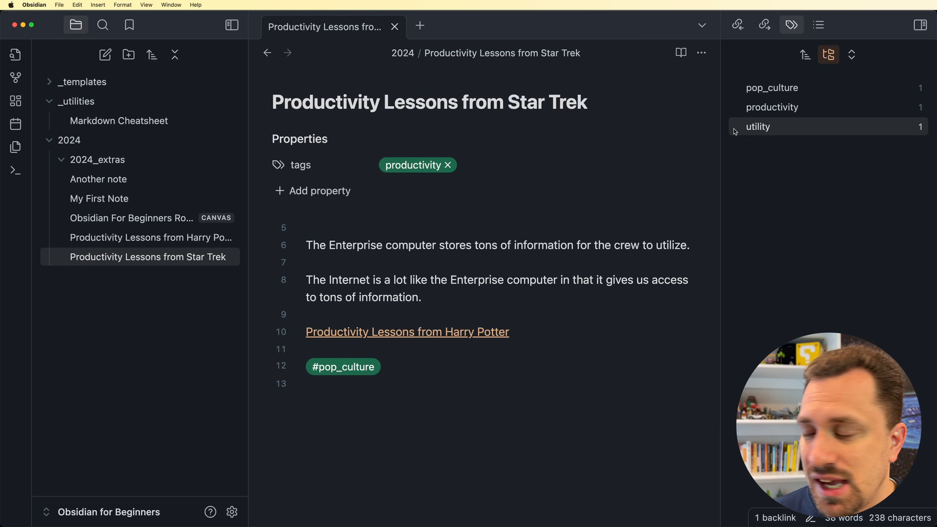
pyautogui.click(407, 332)
pyautogui.write('#pop_culture #')
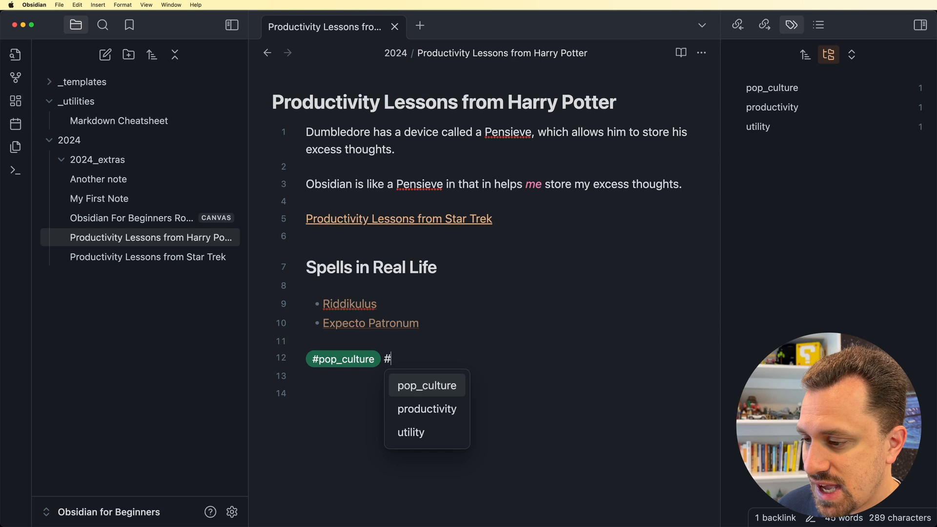
pyautogui.click(426, 409)
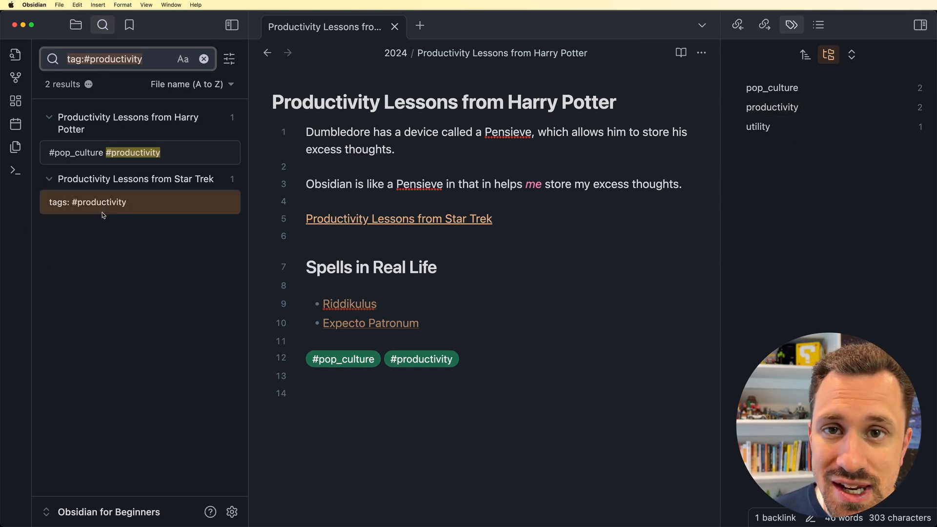
pyautogui.moveTo(482, 307)
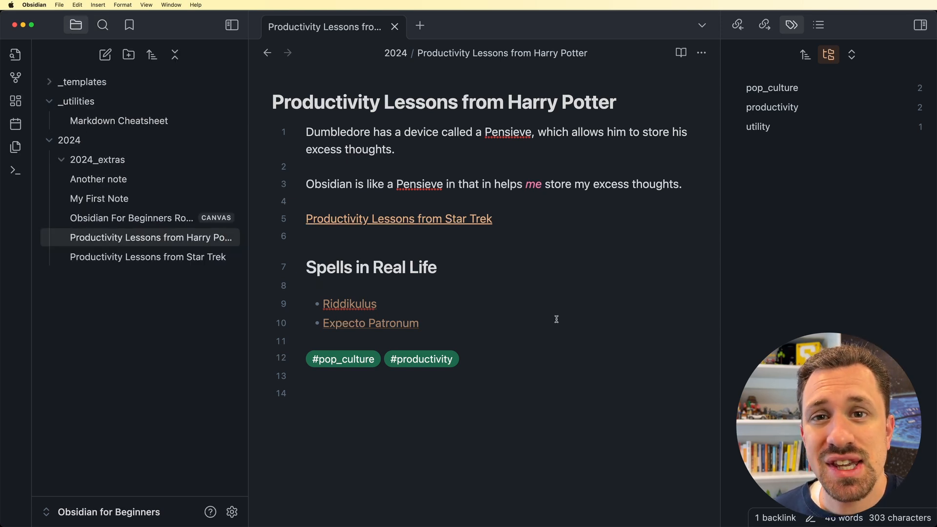
pyautogui.moveTo(230, 275)
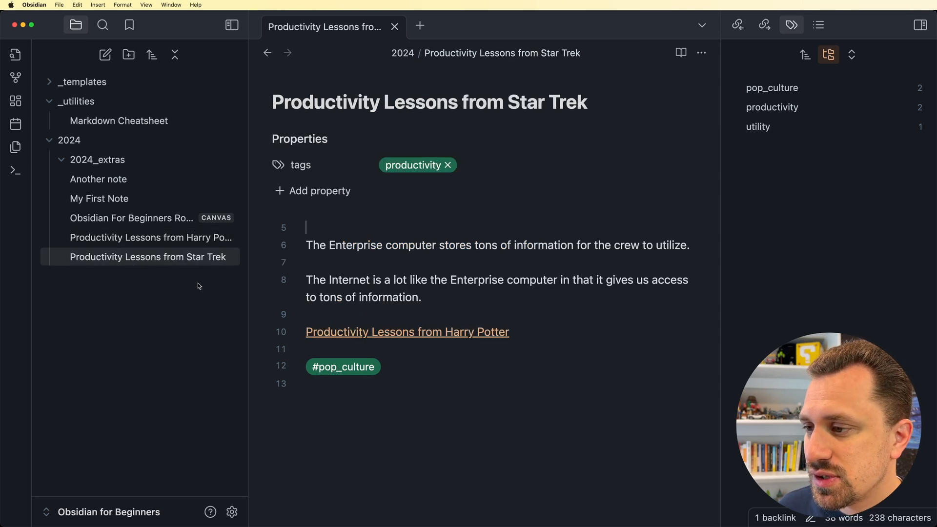
# - Review the Star Trek note's tags property and start a new property on the Harry Potter note
pyautogui.click(301, 165)
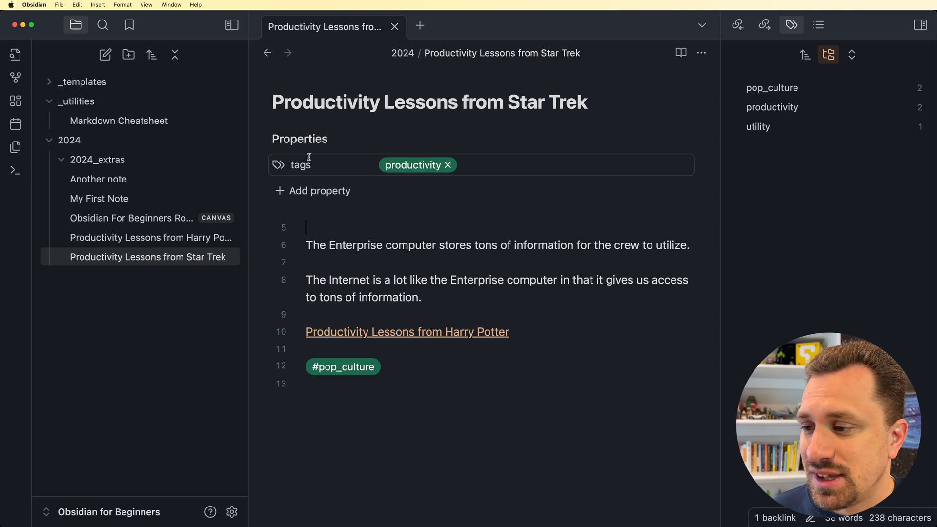
pyautogui.moveTo(321, 172)
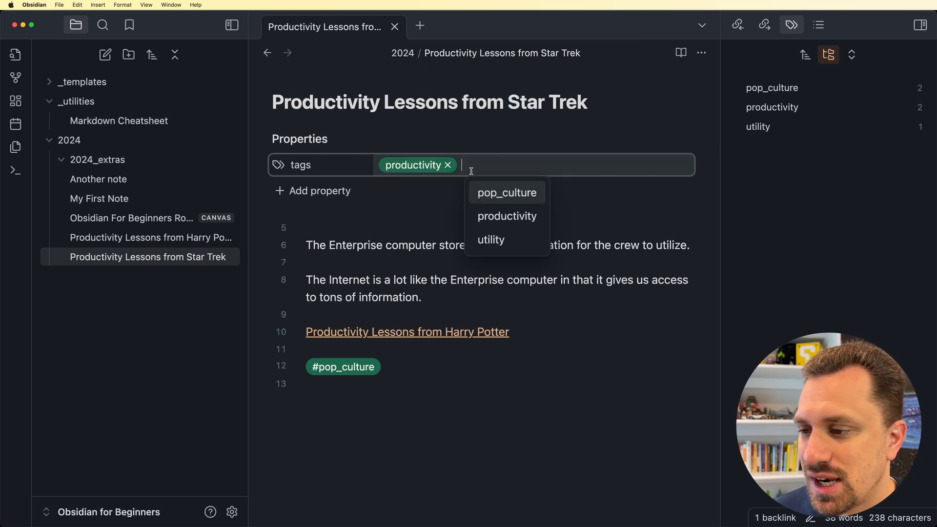
pyautogui.moveTo(498, 240)
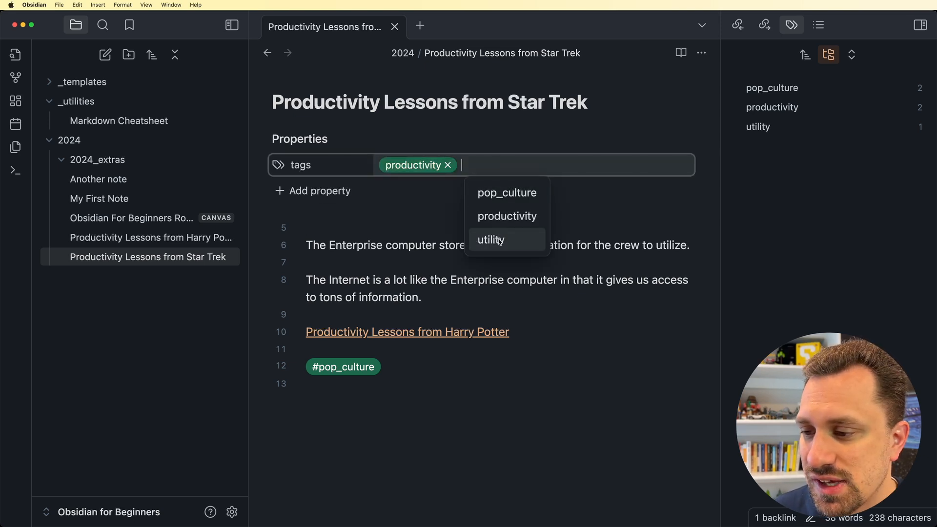
pyautogui.click(507, 193)
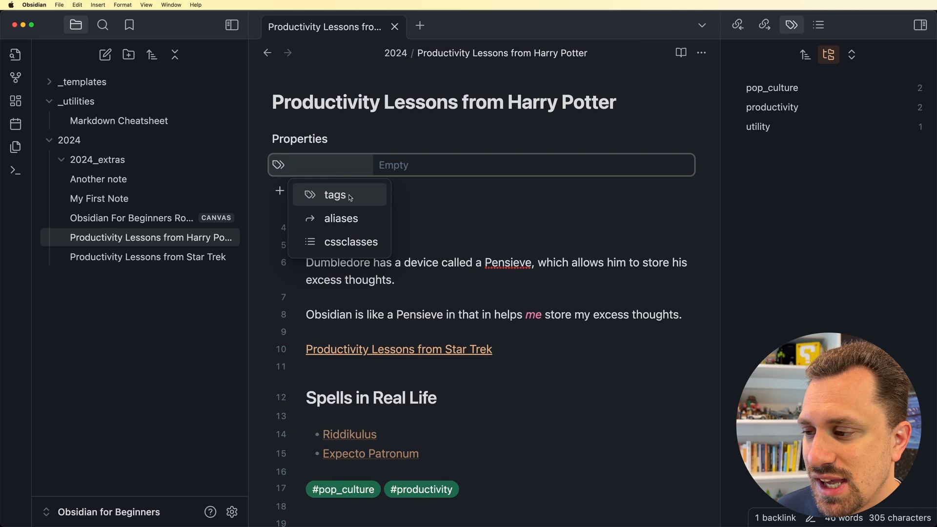
# - Make the new property a tags property holding pop_culture and productivity, replacing the inline tags
pyautogui.click(335, 195)
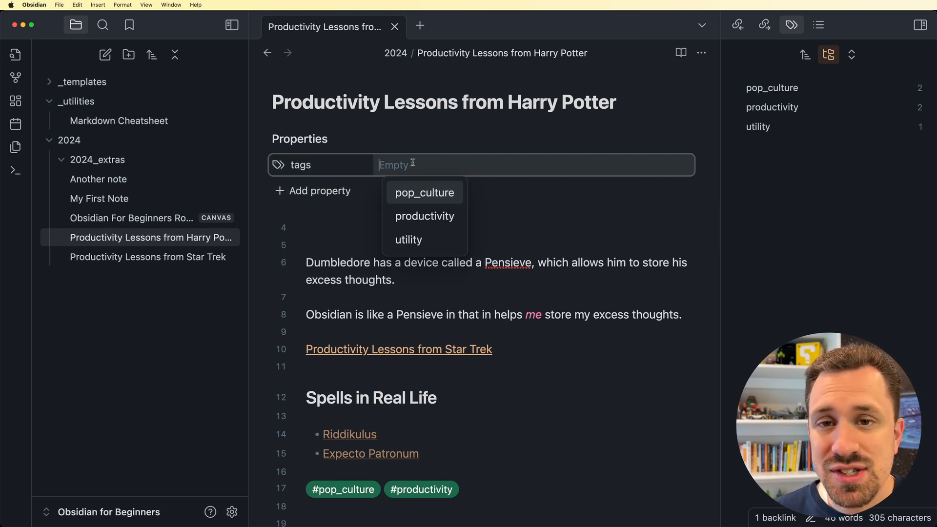
pyautogui.moveTo(409, 239)
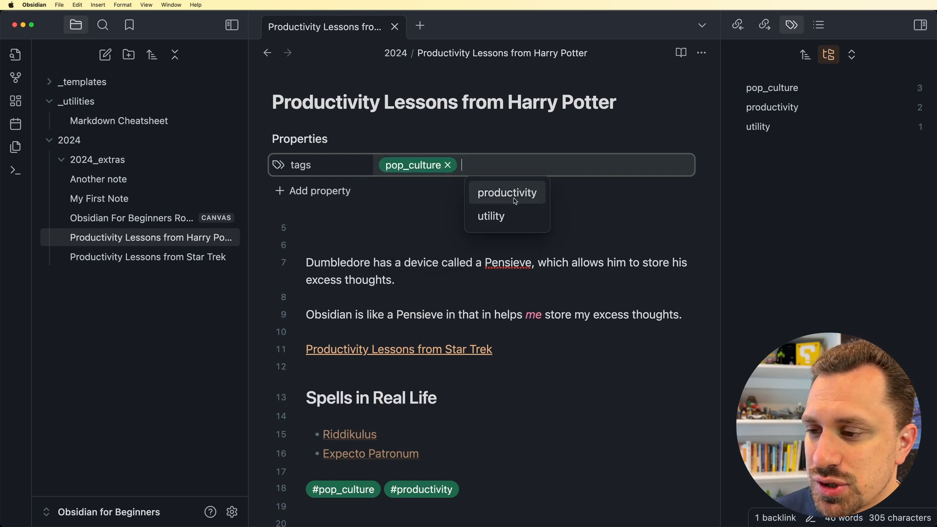
pyautogui.click(506, 192)
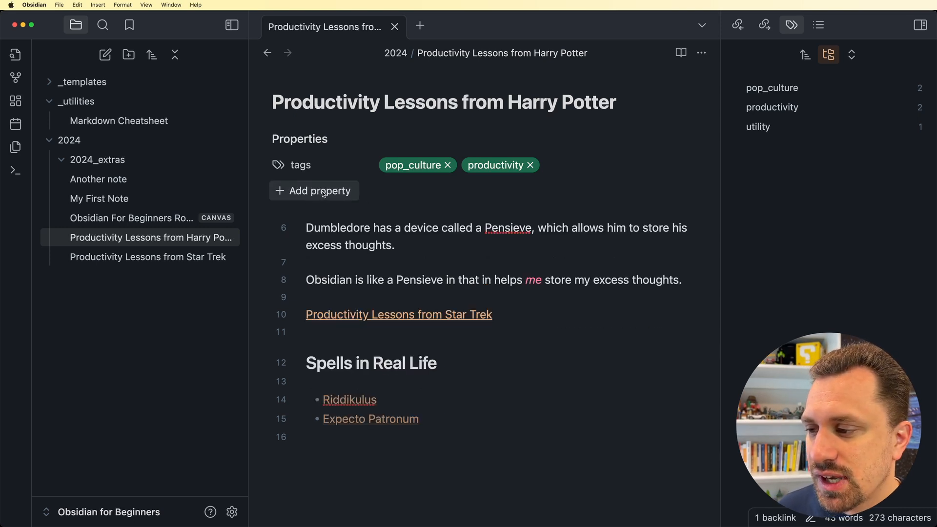
# - Add a created property of type Date set to 06/18/2024
pyautogui.click(314, 191)
pyautogui.write('created')
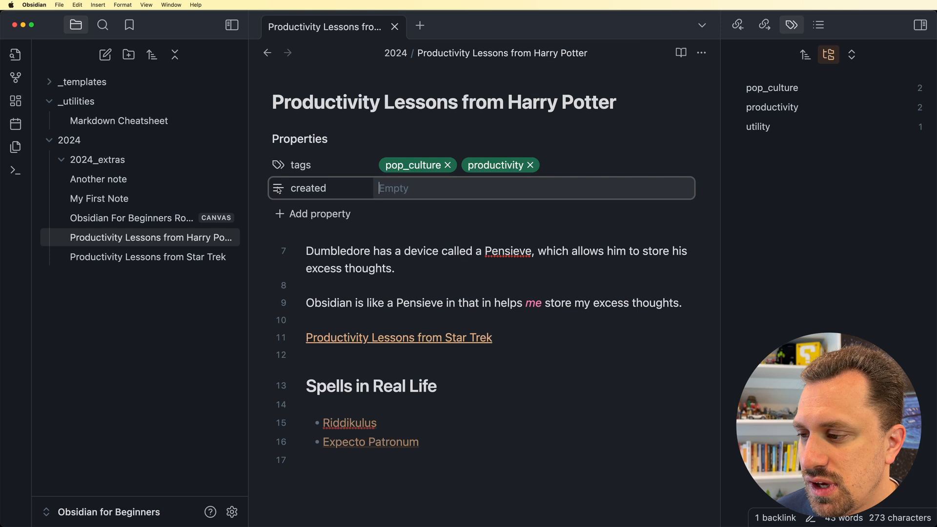
pyautogui.click(277, 188)
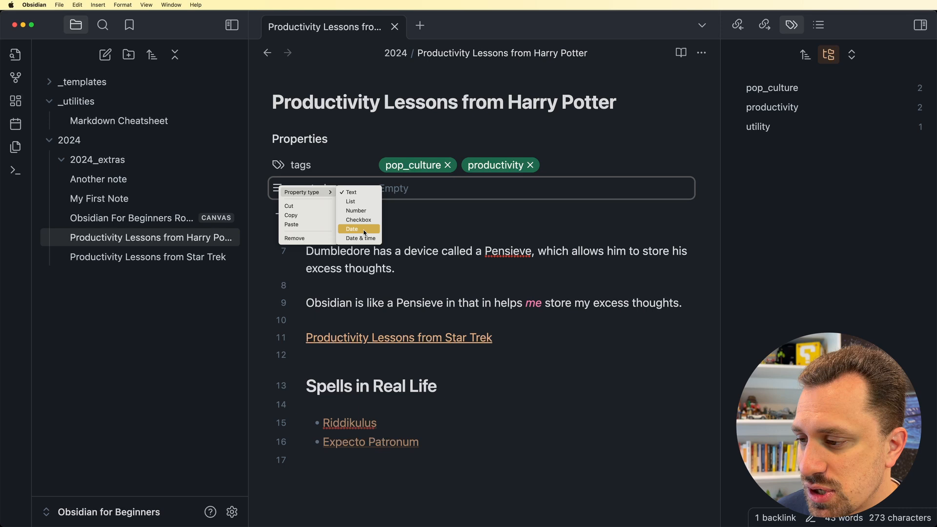
pyautogui.click(352, 229)
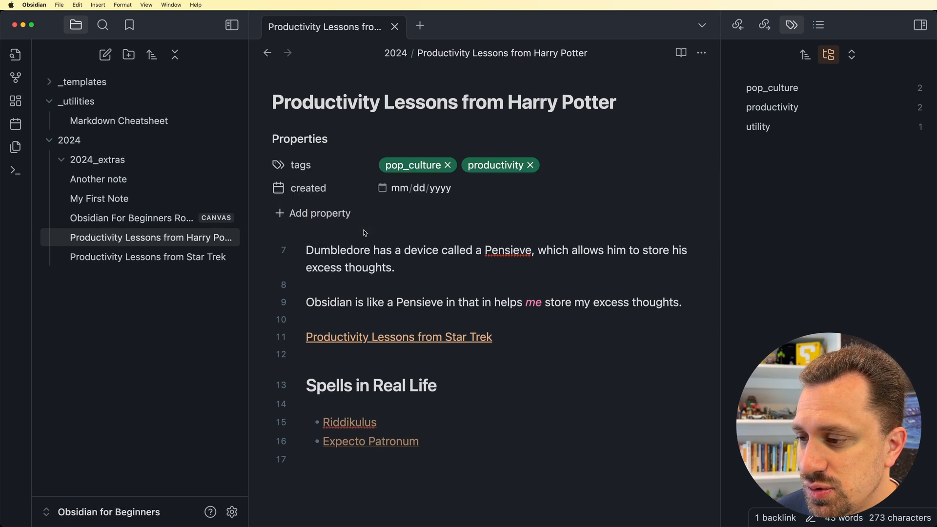
pyautogui.click(418, 188)
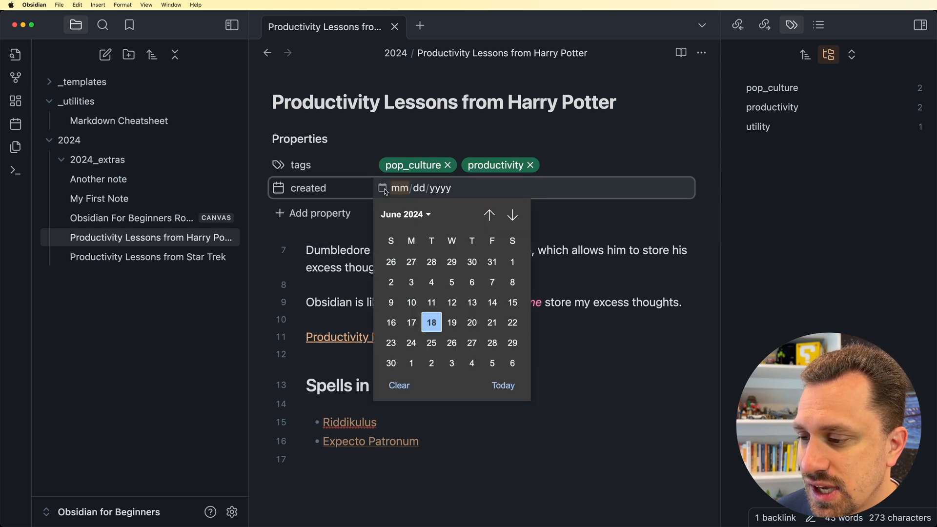
pyautogui.click(431, 322)
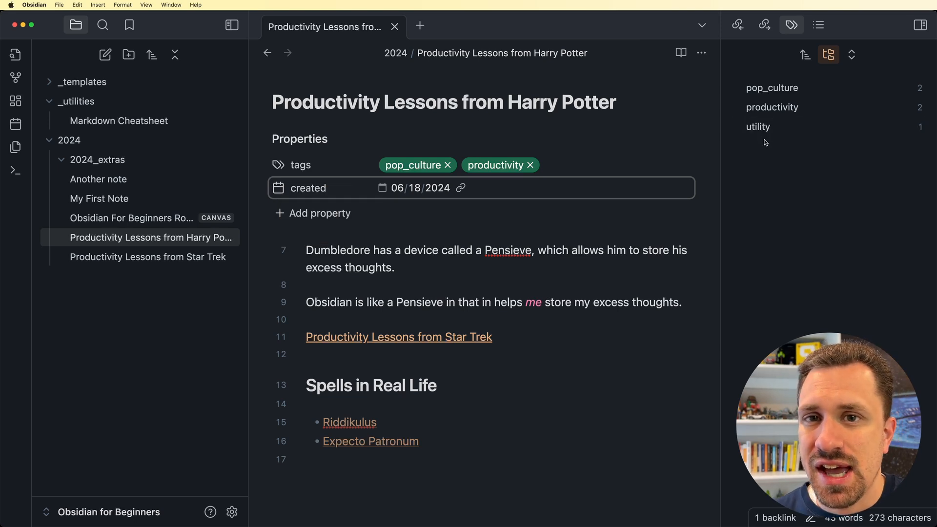
# - Extend the Harry Potter note's productivity tag into the nested tag productivity/digital
pyautogui.click(561, 165)
pyautogui.write('/')
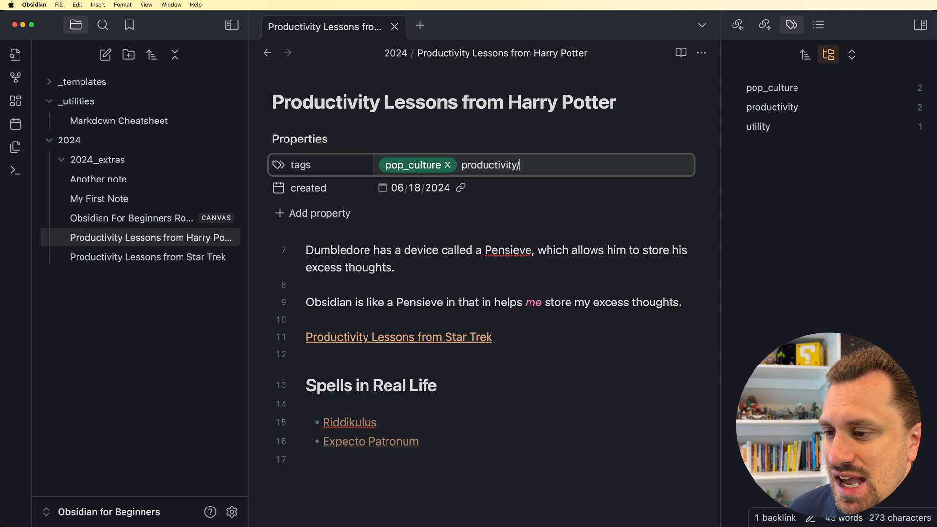
pyautogui.write('digital')
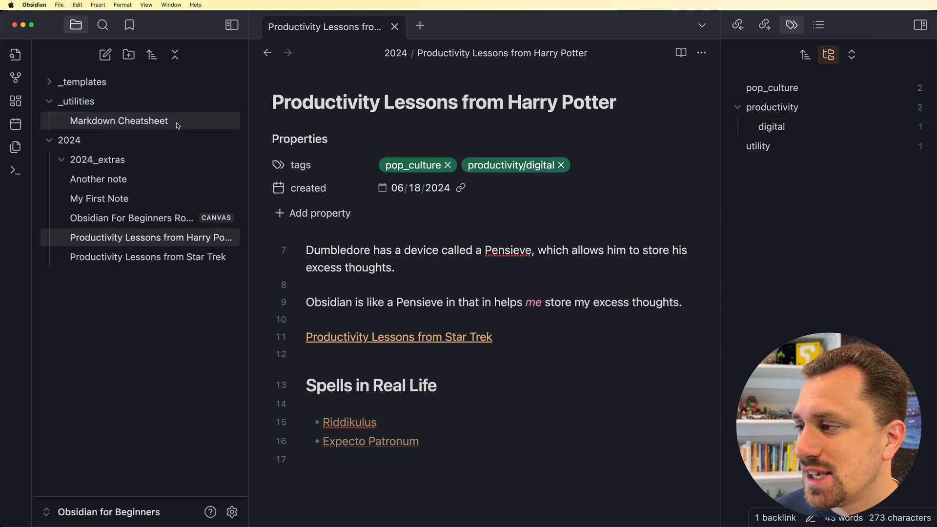
pyautogui.moveTo(128, 25)
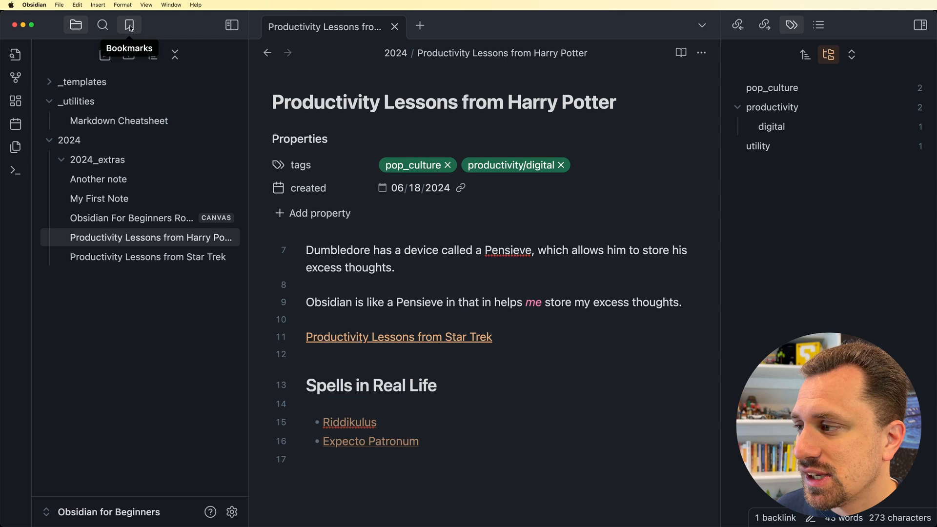
# - Bookmark the Markdown Cheatsheet note via the Add bookmark dialog, then show the Files list again
pyautogui.click(128, 25)
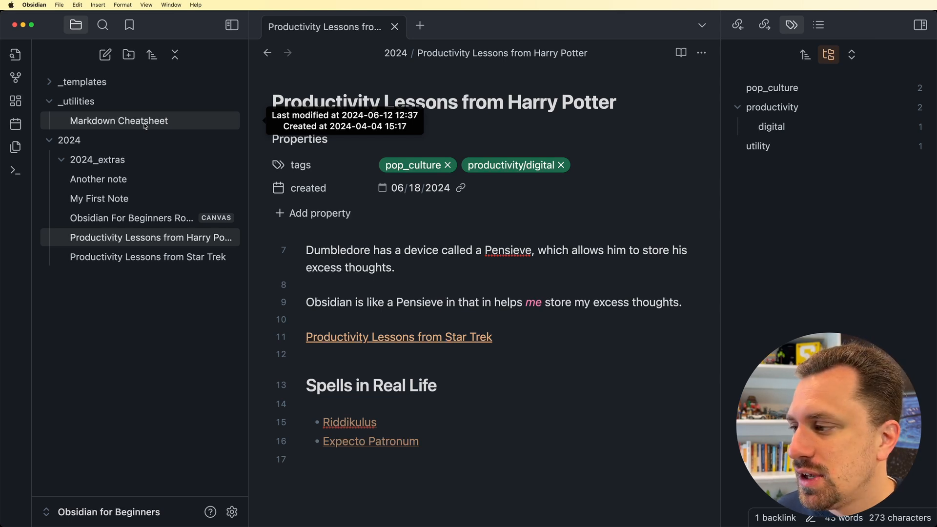
pyautogui.click(119, 120)
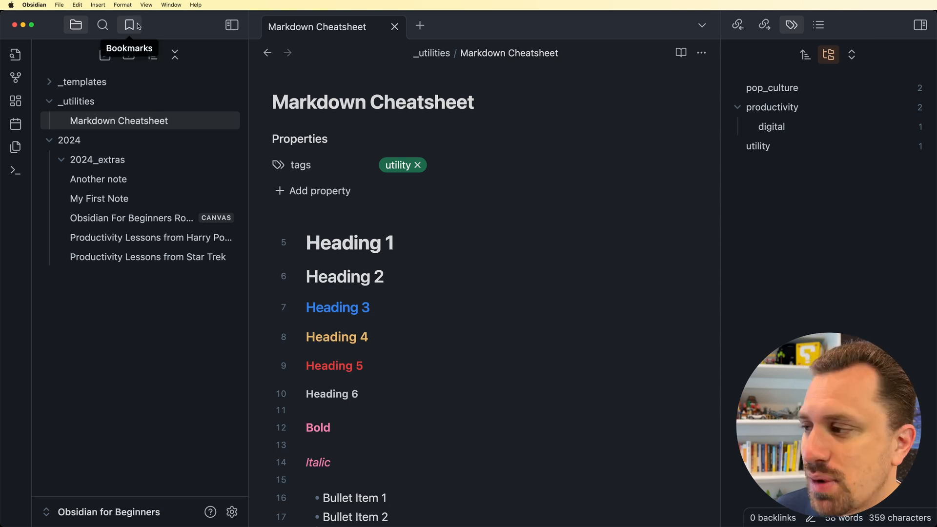
pyautogui.click(129, 25)
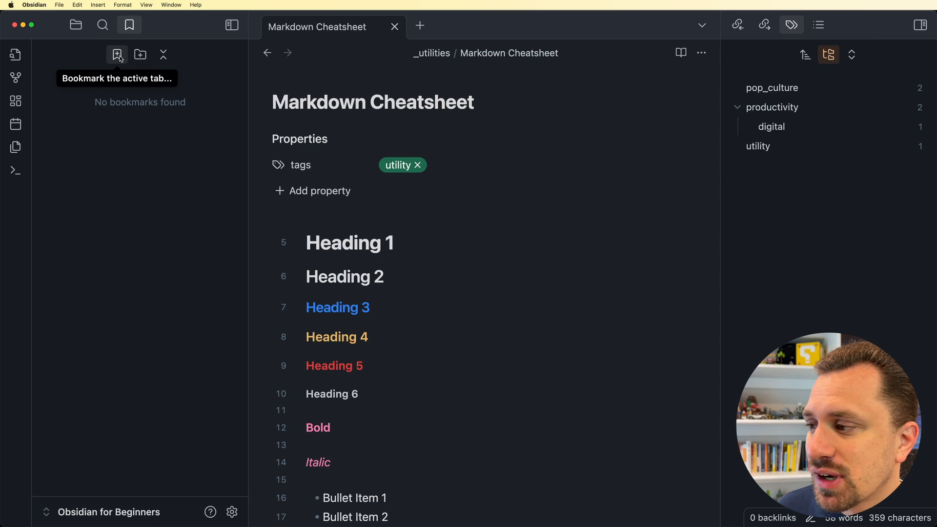
pyautogui.click(117, 54)
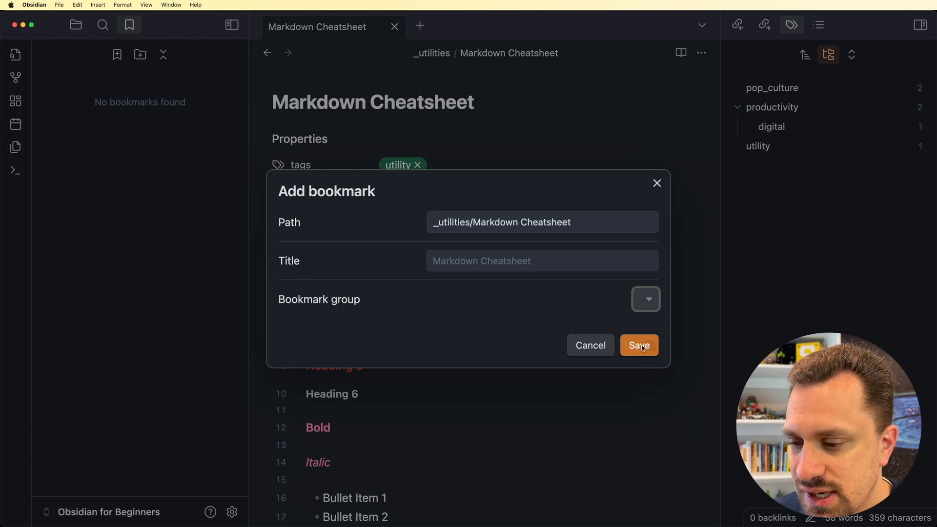
pyautogui.click(638, 346)
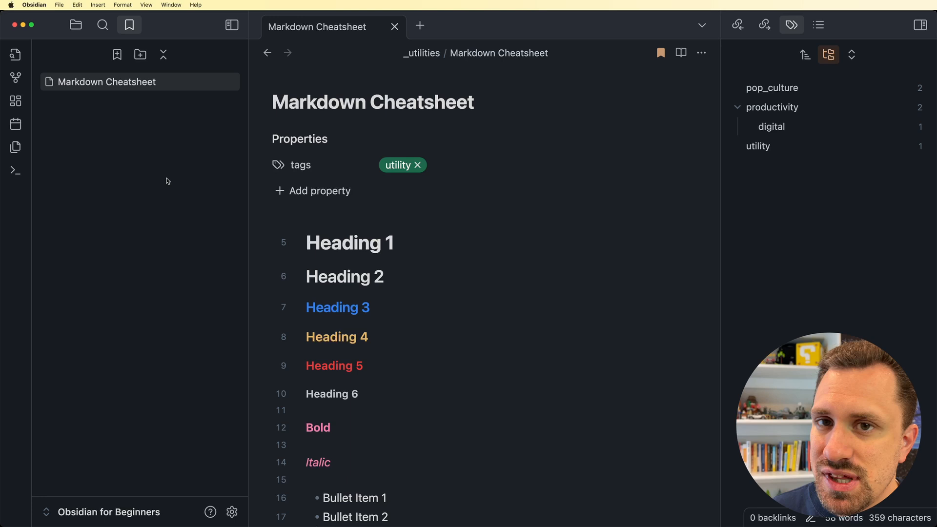
pyautogui.click(75, 25)
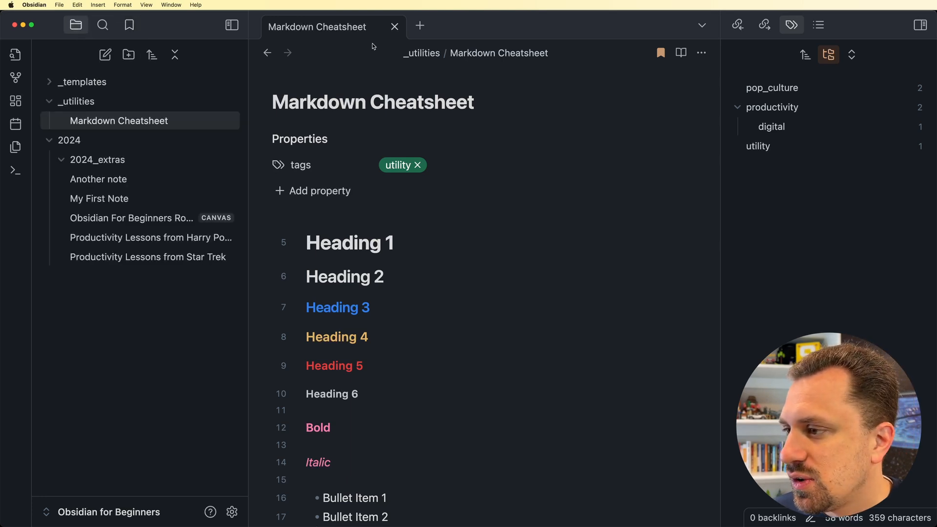
# - View Another note, then reopen Markdown Cheatsheet from the Bookmarks list
pyautogui.click(98, 179)
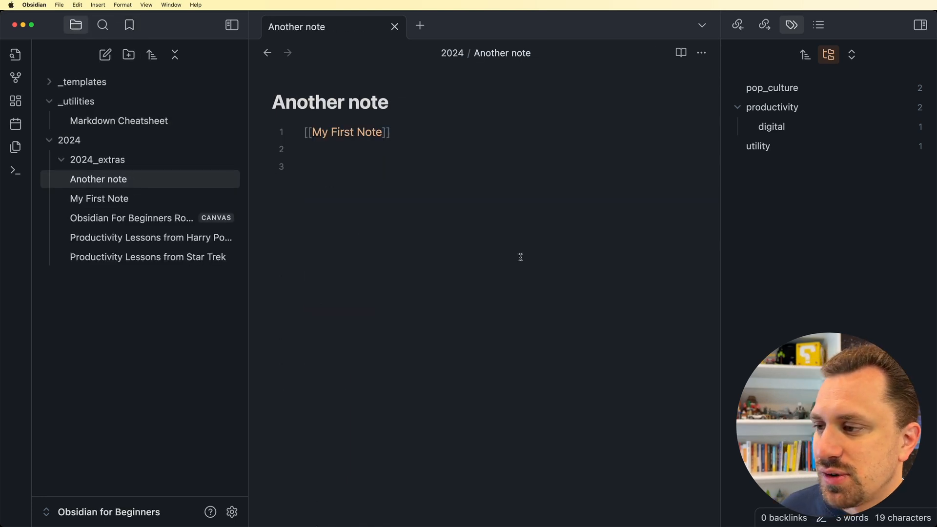
pyautogui.moveTo(128, 25)
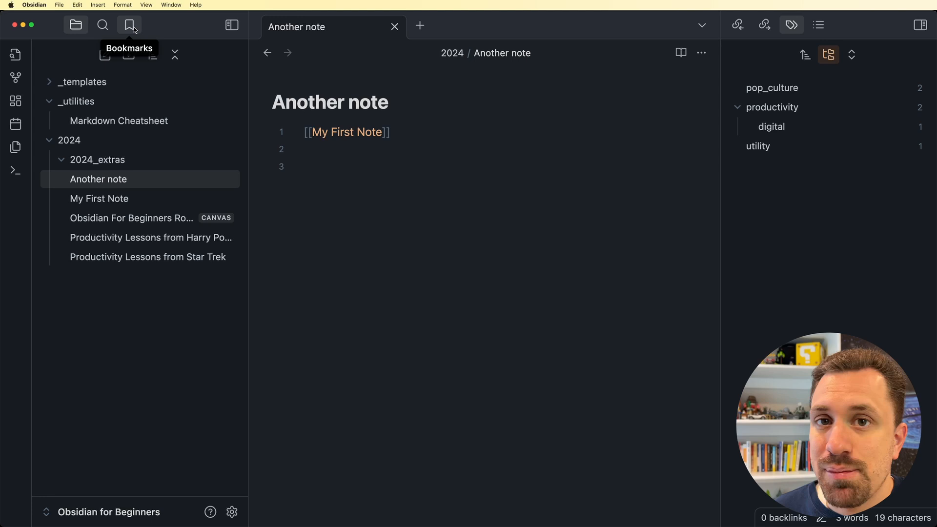
pyautogui.click(128, 25)
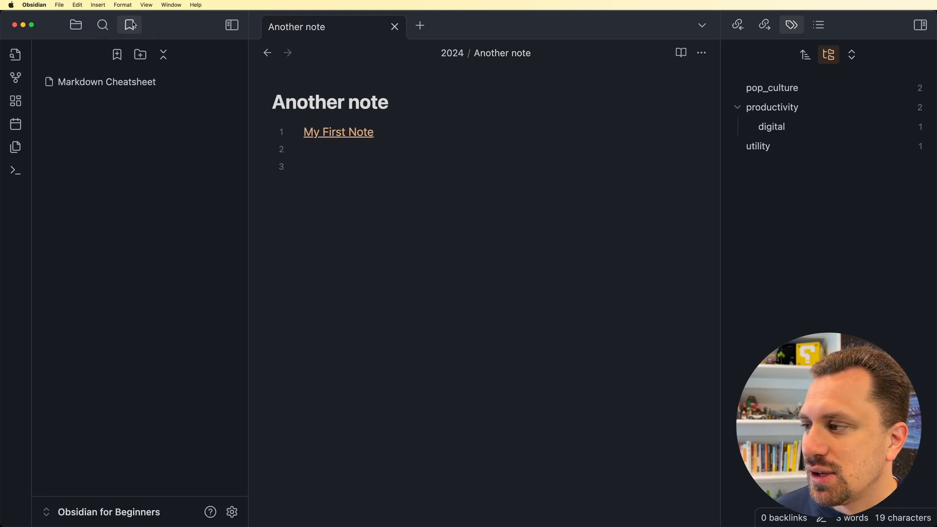
pyautogui.click(106, 82)
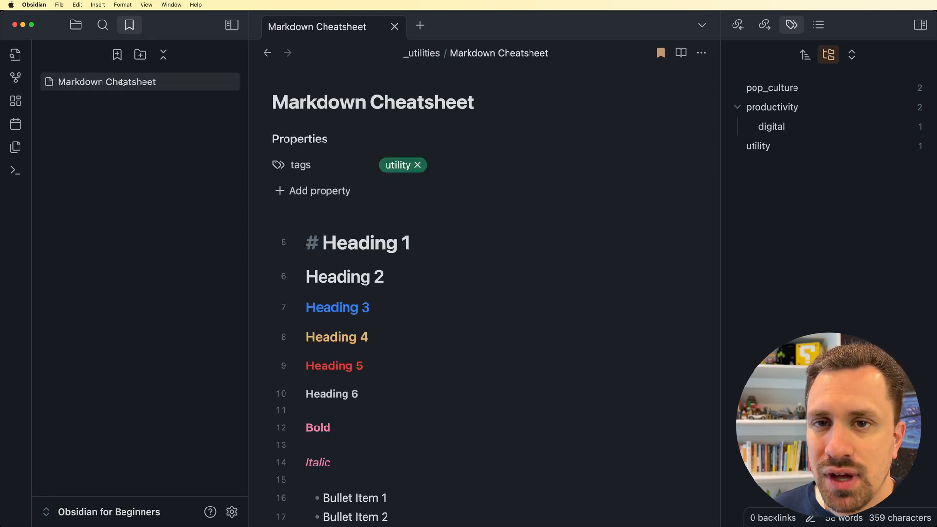
pyautogui.moveTo(174, 195)
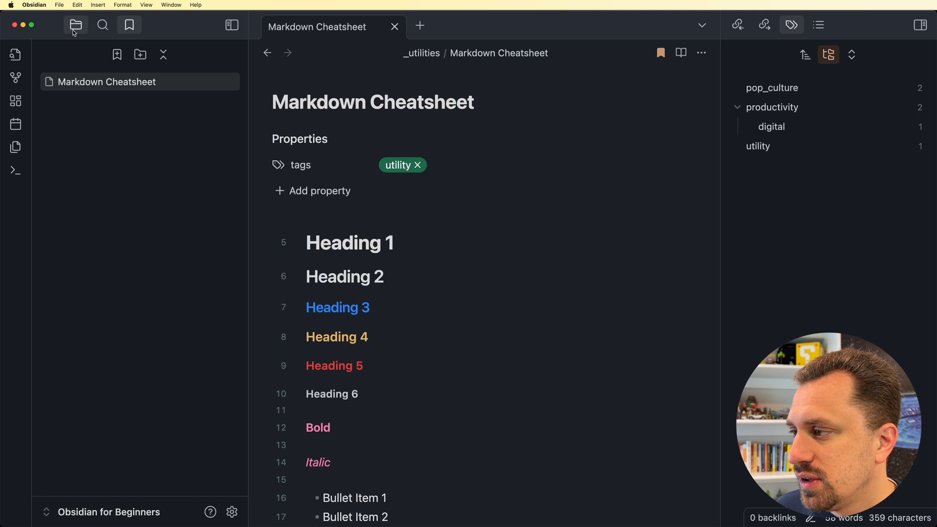
# - Bookmark Another note so it joins Markdown Cheatsheet in the bookmarks
pyautogui.click(99, 178)
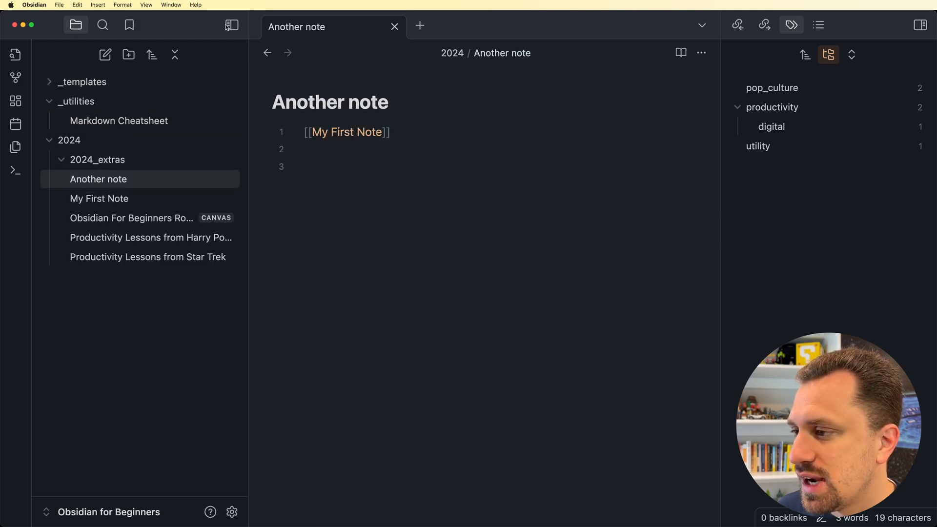
pyautogui.click(128, 24)
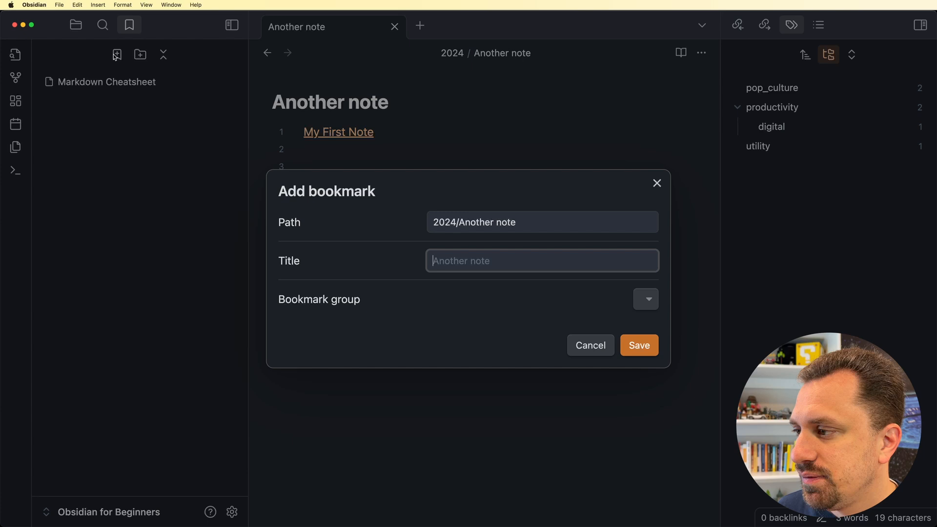
pyautogui.click(639, 346)
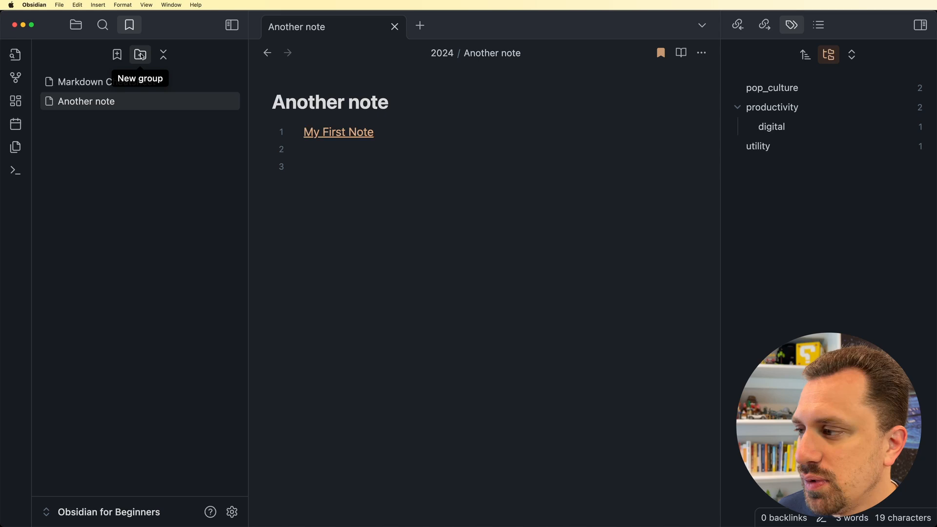
# - Create a bookmark group named Utilities holding both bookmarks and return to Files
pyautogui.write('Utilities')
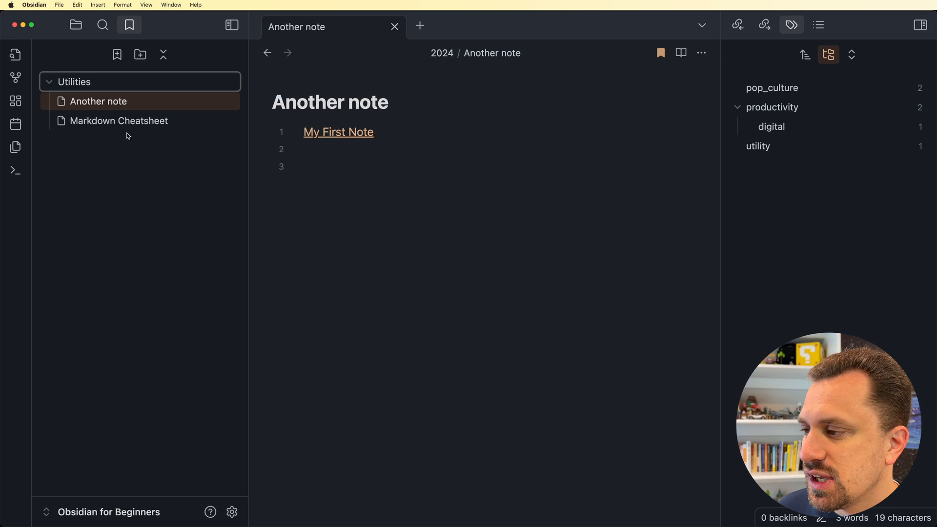
pyautogui.click(49, 82)
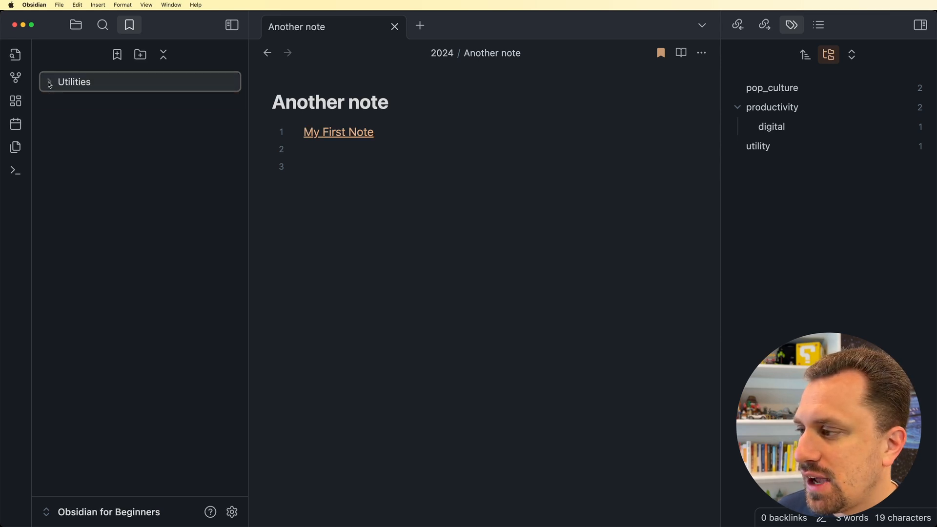
pyautogui.click(74, 82)
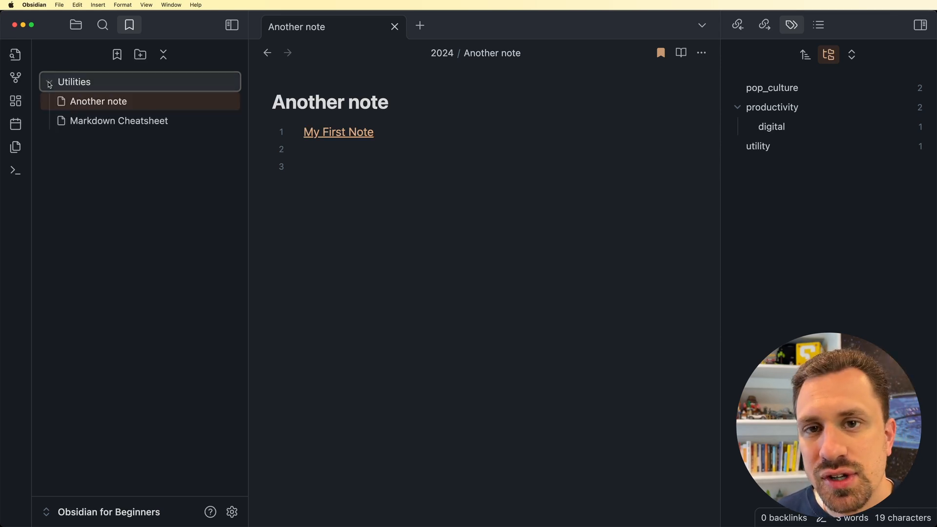
pyautogui.click(75, 24)
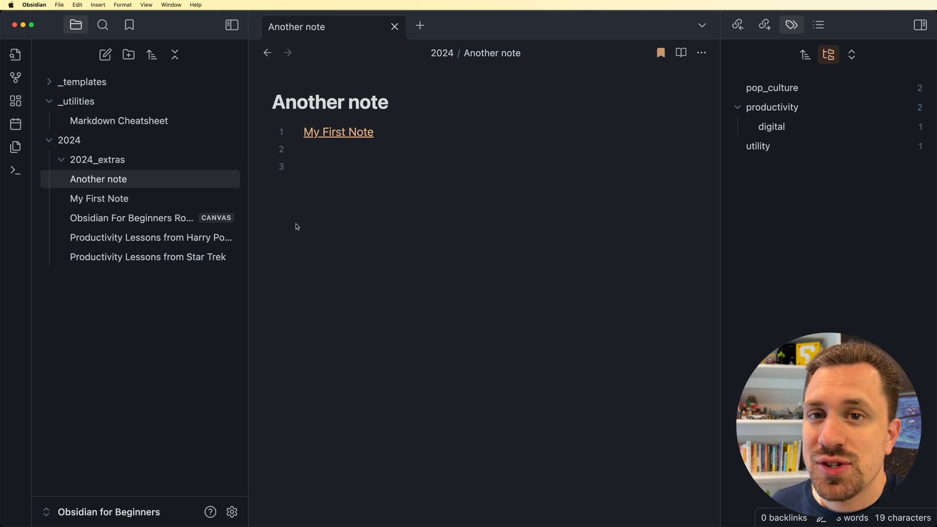
# - Replace the earlier tag search with a plain Star Trek vault search giving four results
pyautogui.click(102, 25)
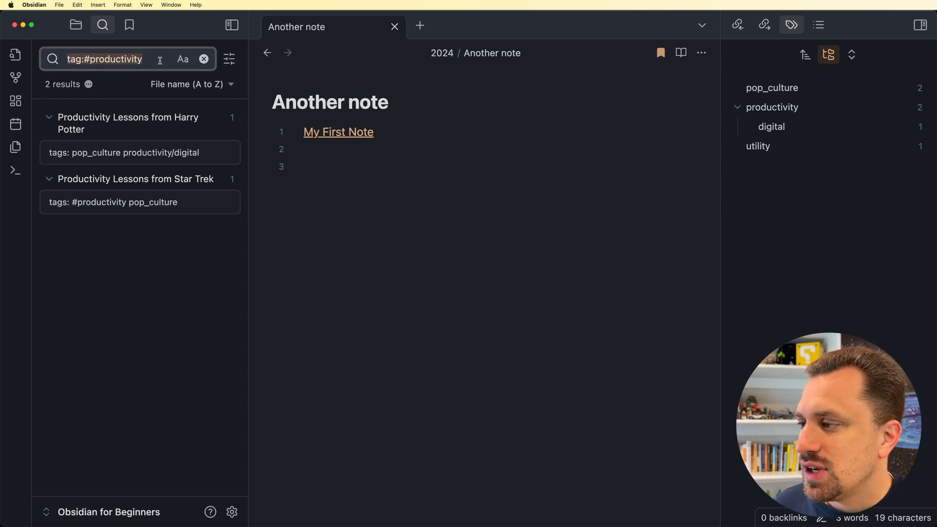
pyautogui.click(203, 58)
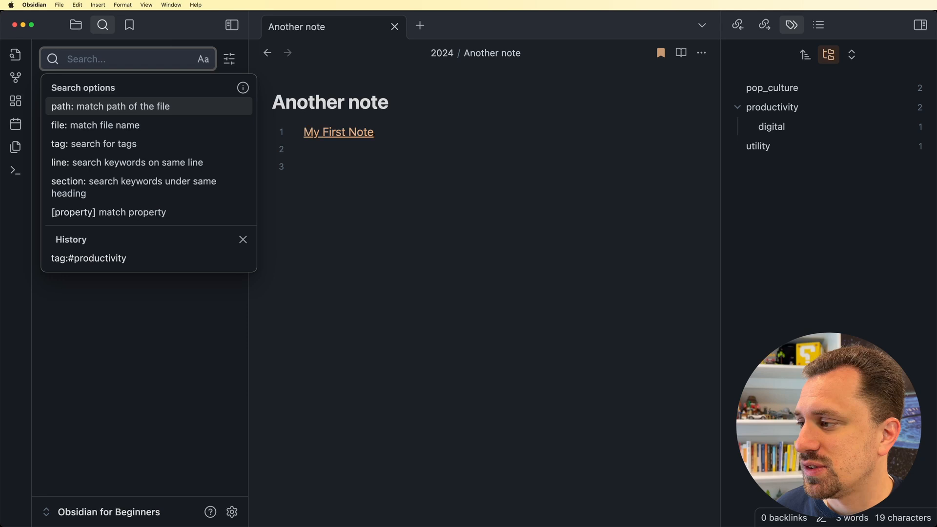
pyautogui.write('Star Trek')
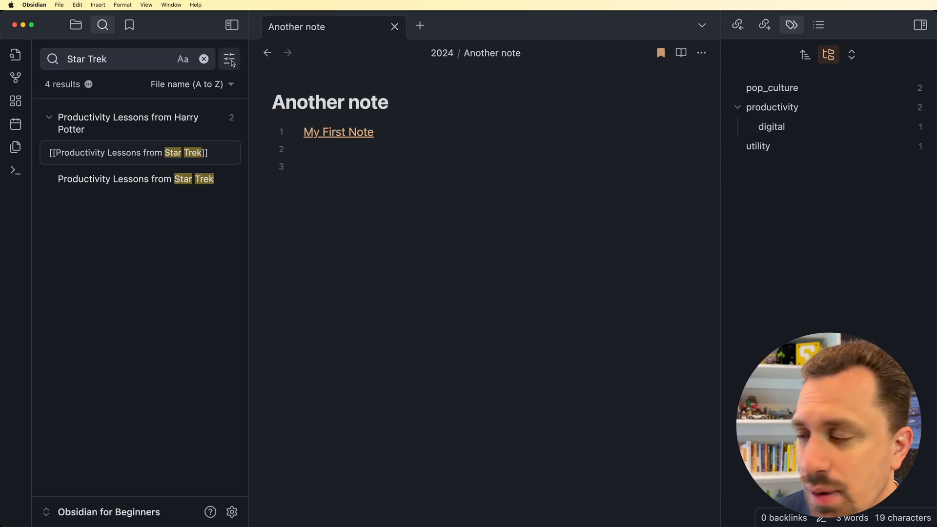
# - Turn on Show more context and Explain search terms in the search settings
pyautogui.click(229, 59)
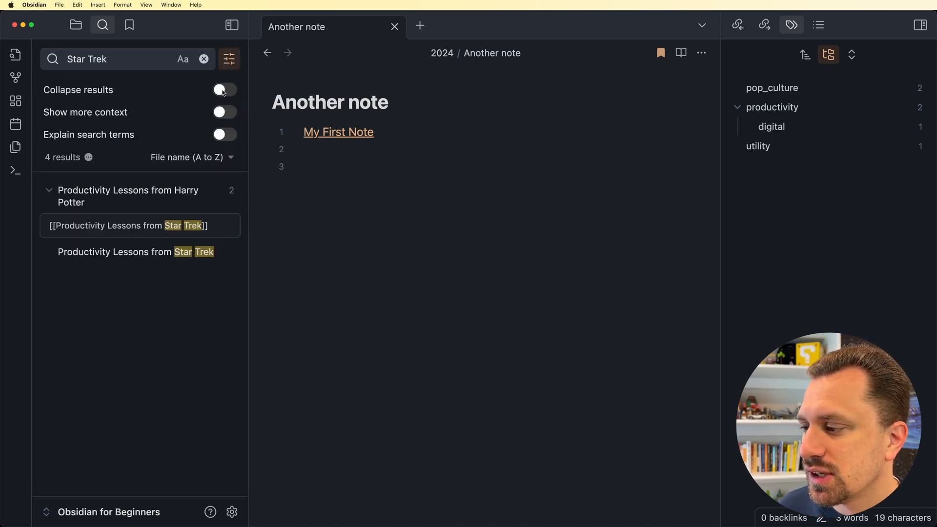
pyautogui.click(224, 90)
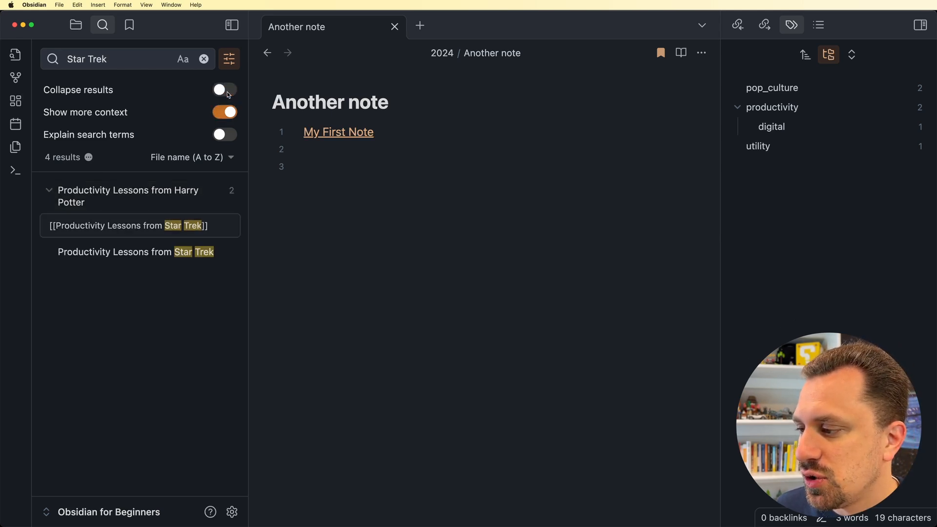
pyautogui.click(224, 135)
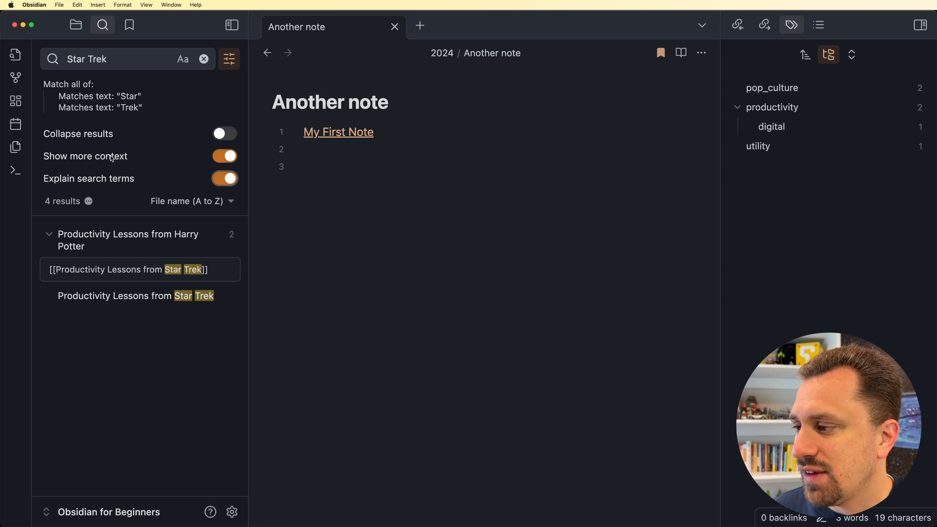
pyautogui.moveTo(146, 102)
pyautogui.write('"')
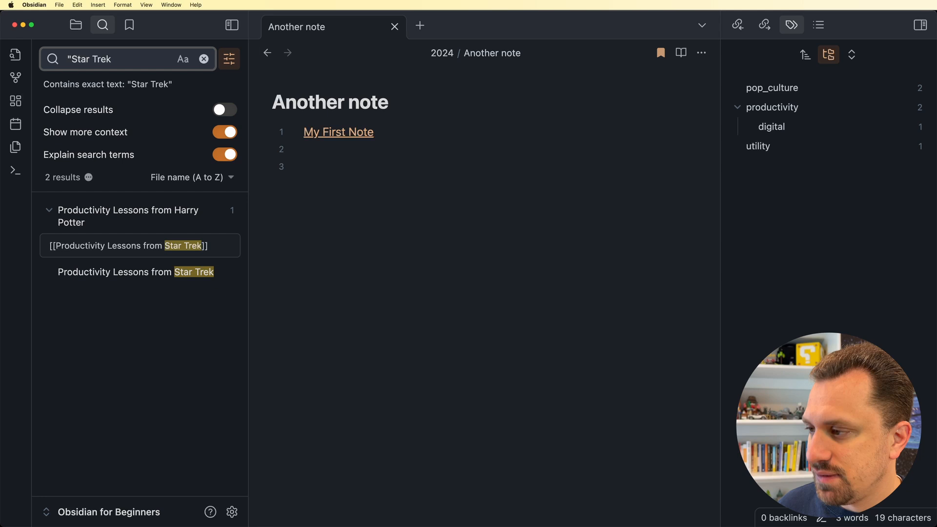
pyautogui.moveTo(152, 78)
pyautogui.write('"')
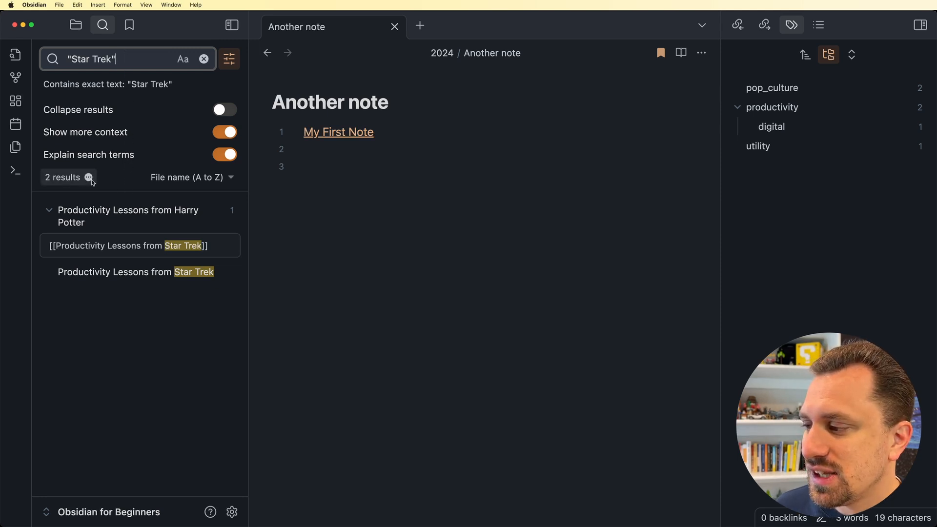
# - Save the exact "Star Trek" search as a bookmark and rerun it for its two results
pyautogui.click(89, 177)
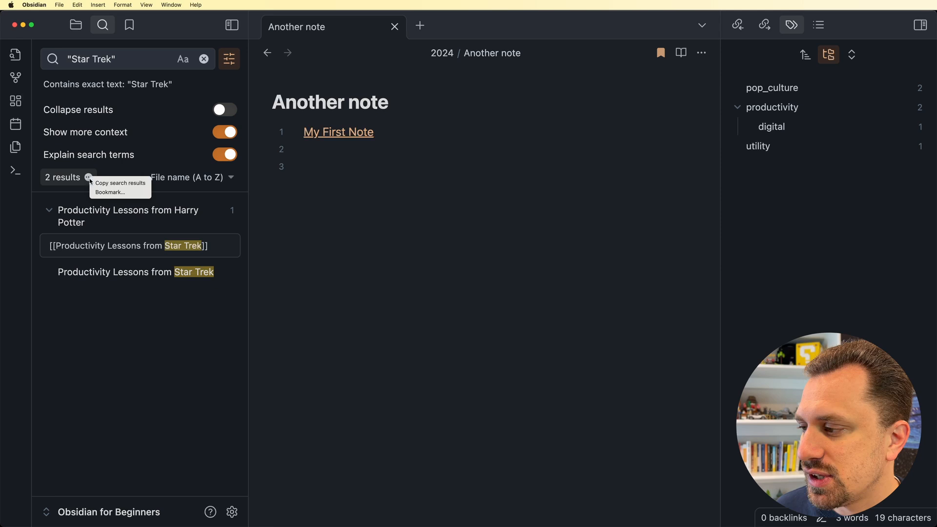
pyautogui.moveTo(117, 191)
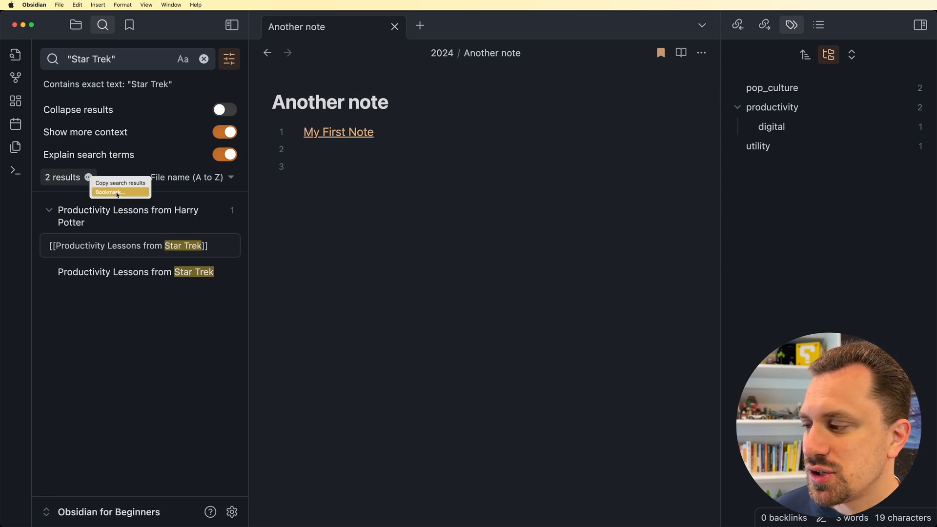
pyautogui.click(107, 192)
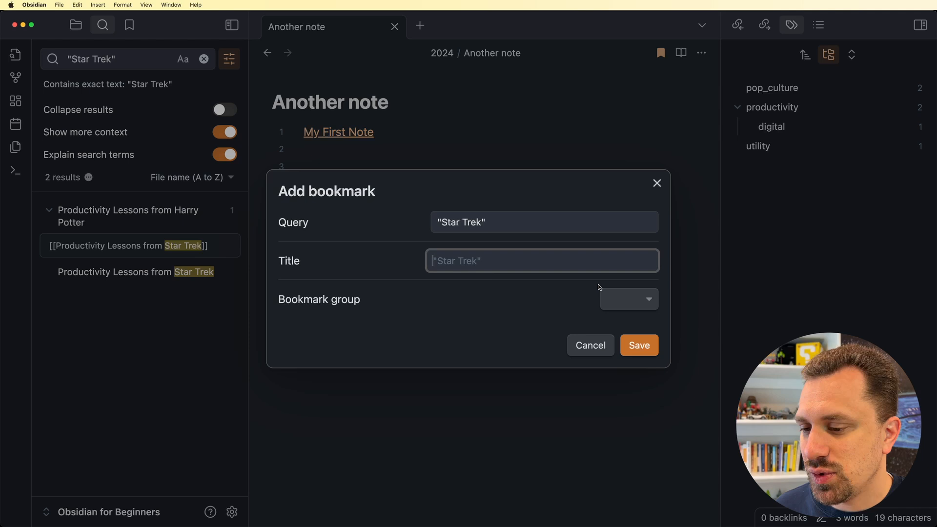
pyautogui.click(638, 346)
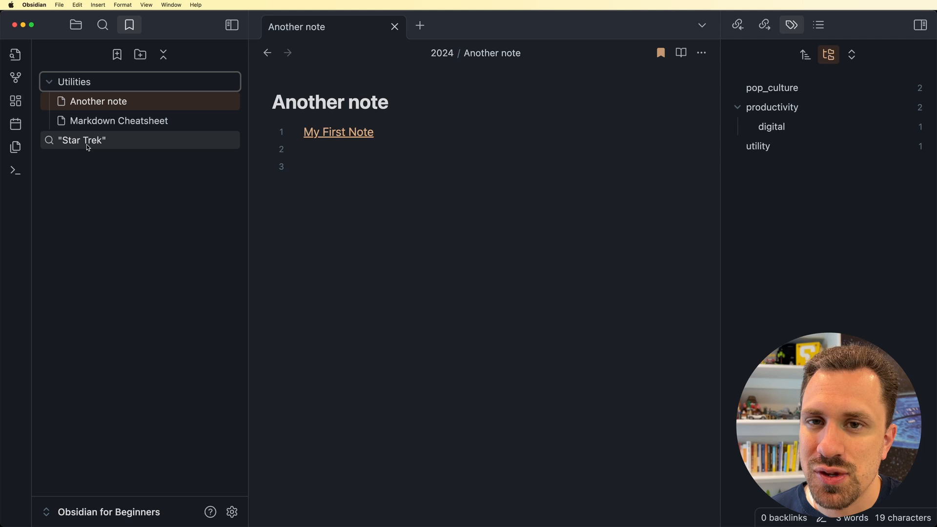
pyautogui.click(102, 24)
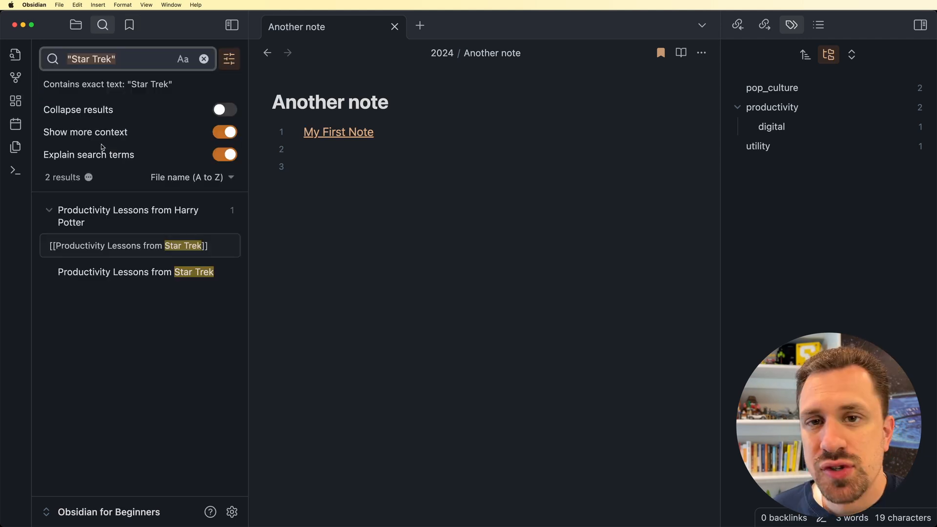